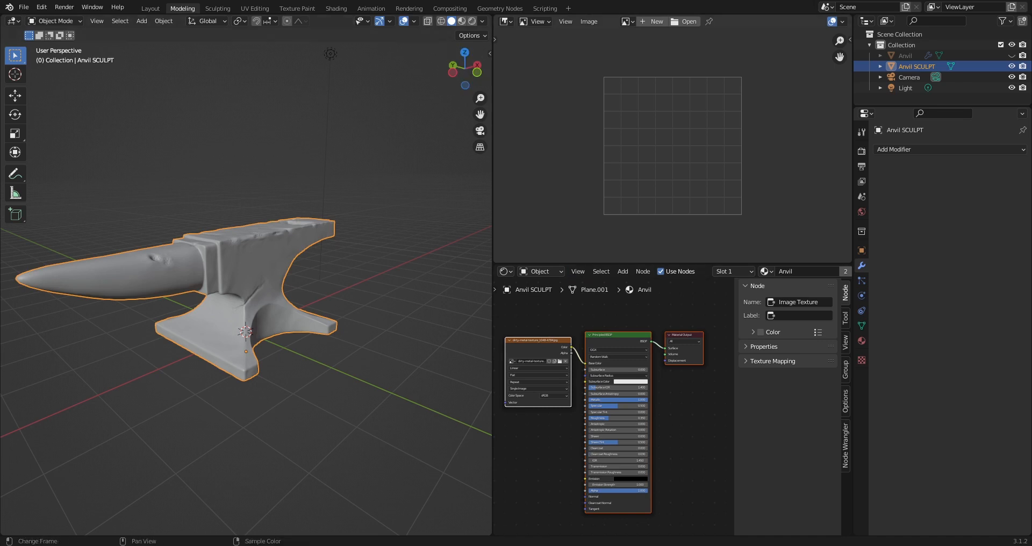
Step: Create a blank black 1024×1024 image named 'Normal test' in the Image Editor
left_click(653, 21)
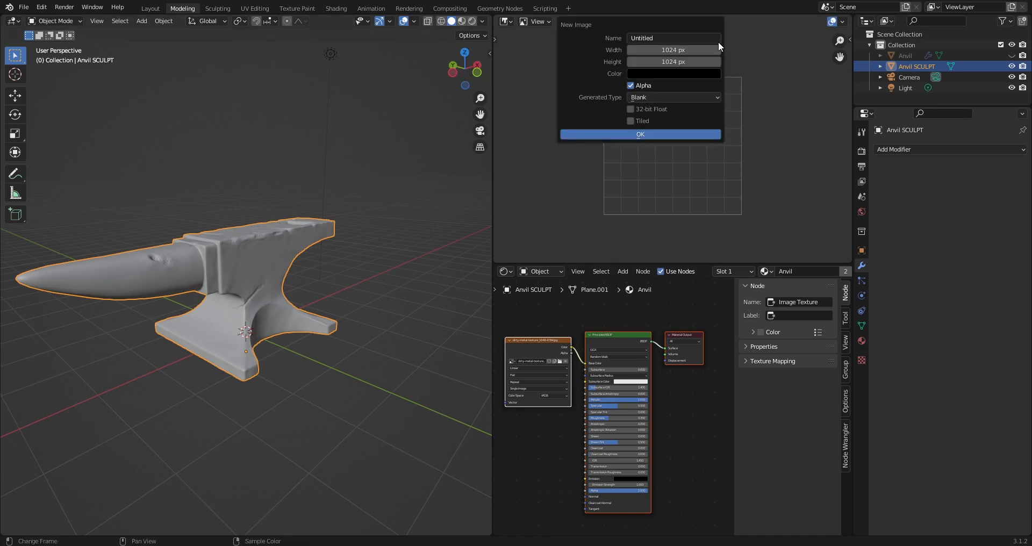
left_click(639, 135)
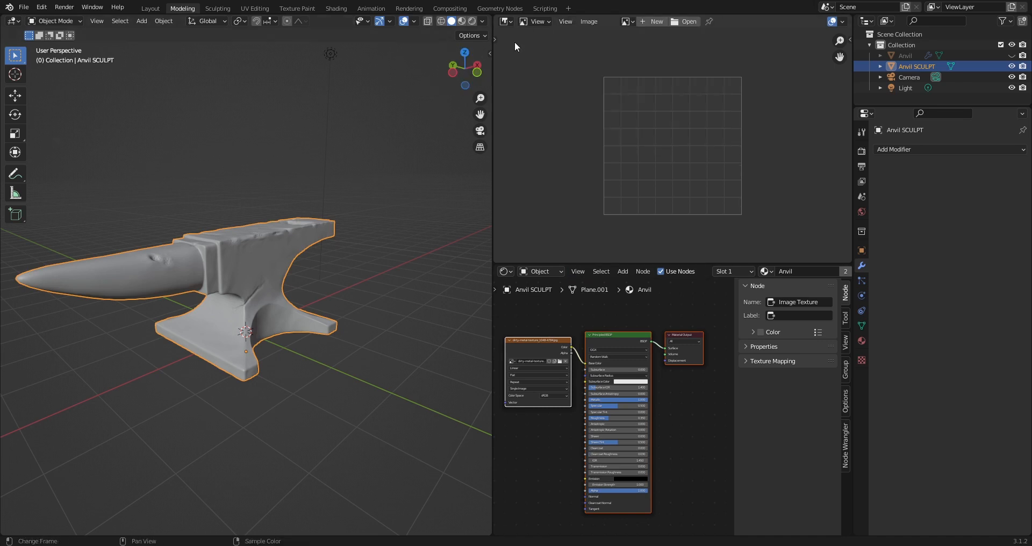
left_click(504, 21)
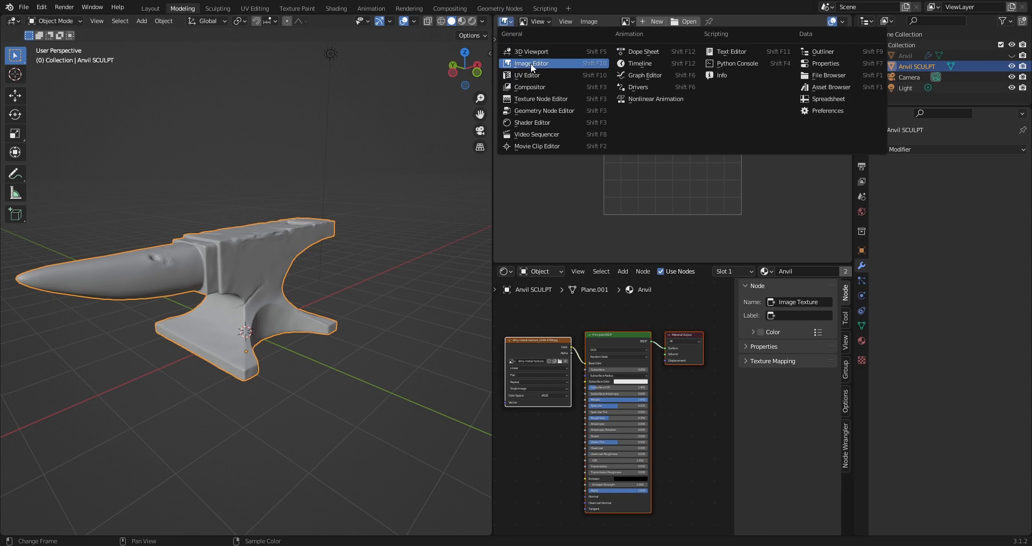
mouse_move(530, 63)
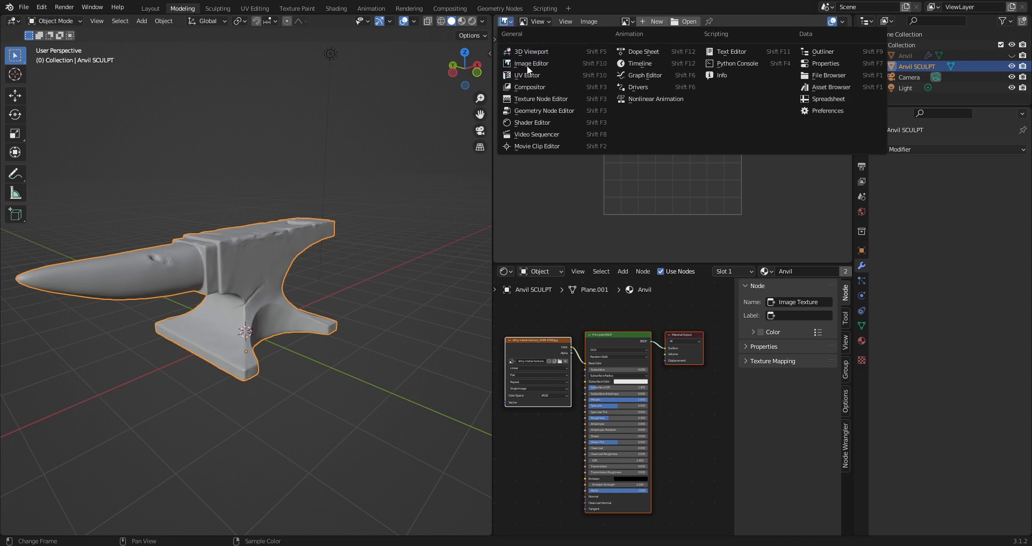
mouse_move(531, 64)
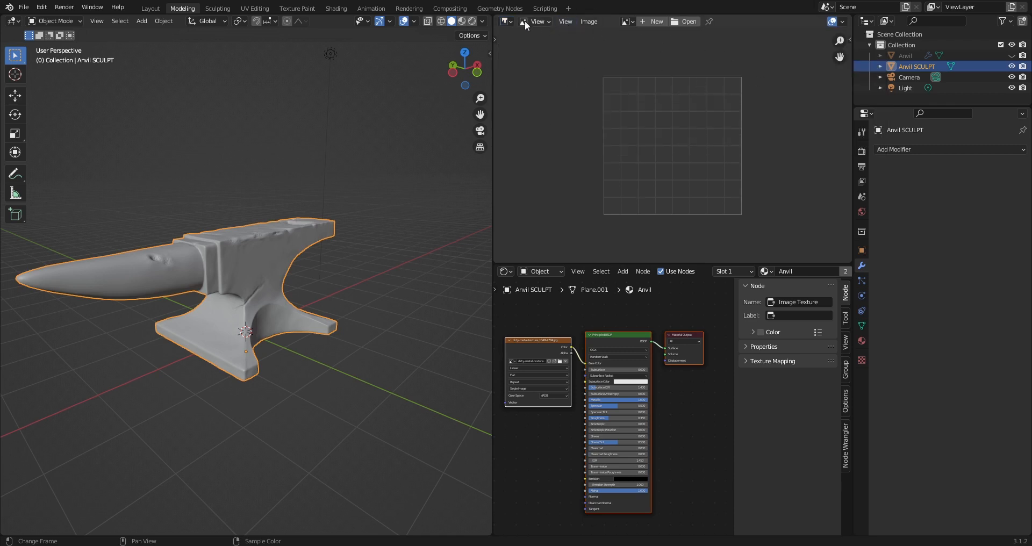
mouse_move(651, 21)
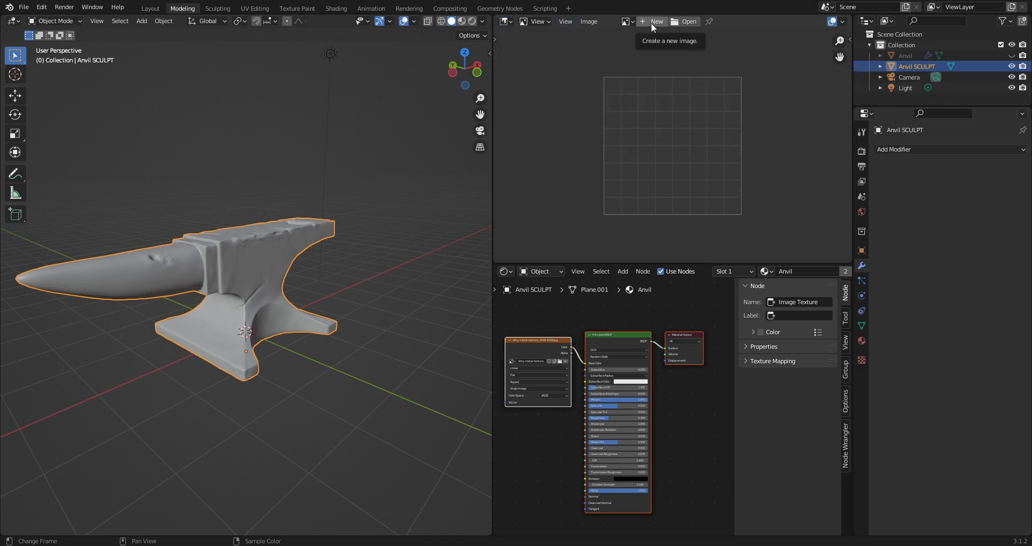
left_click(654, 21)
type("Normal test")
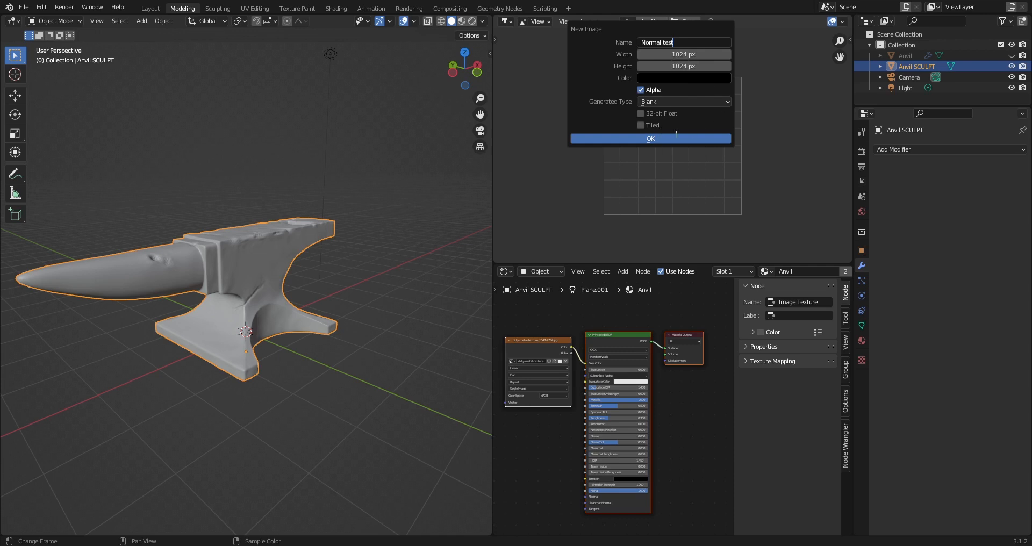
left_click(650, 138)
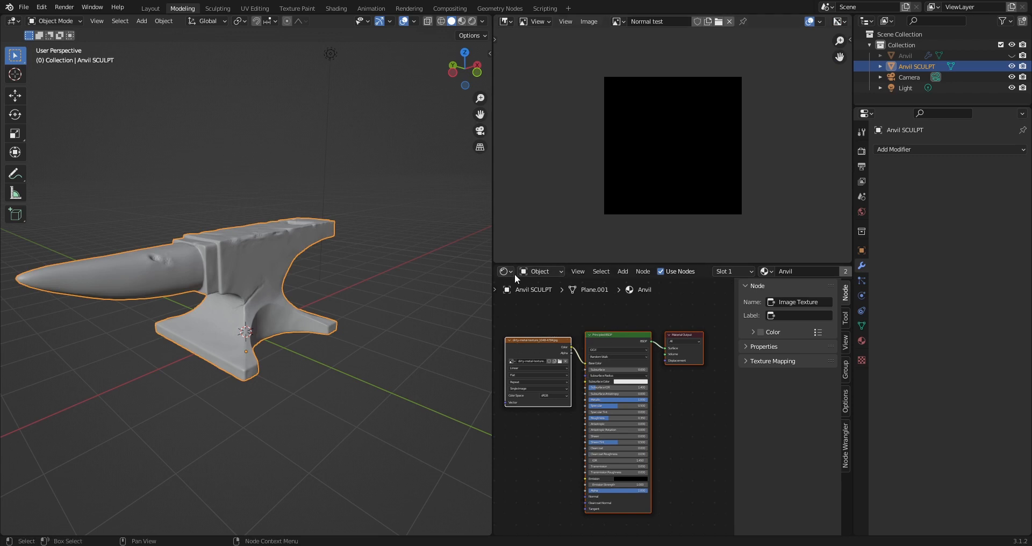
left_click(504, 271)
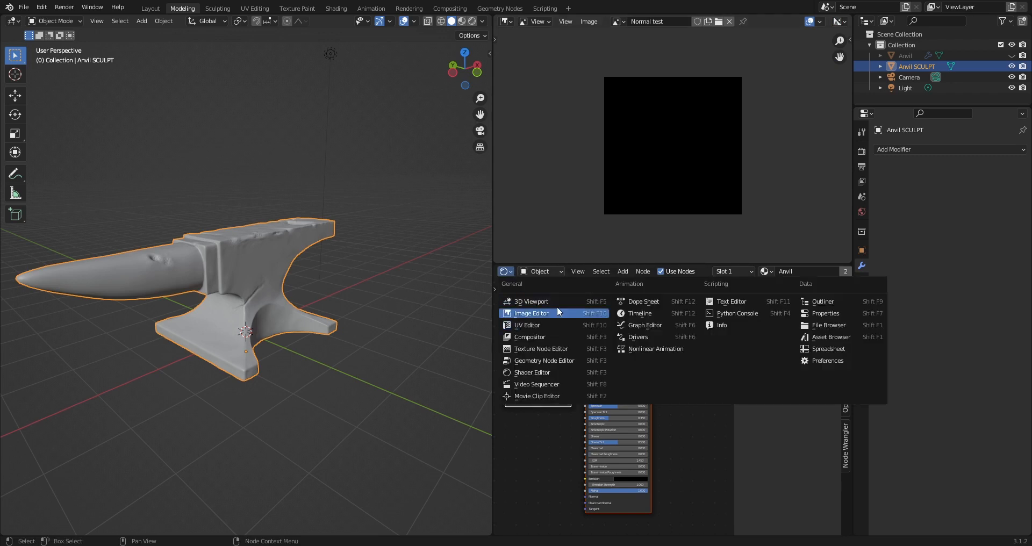
mouse_move(531, 372)
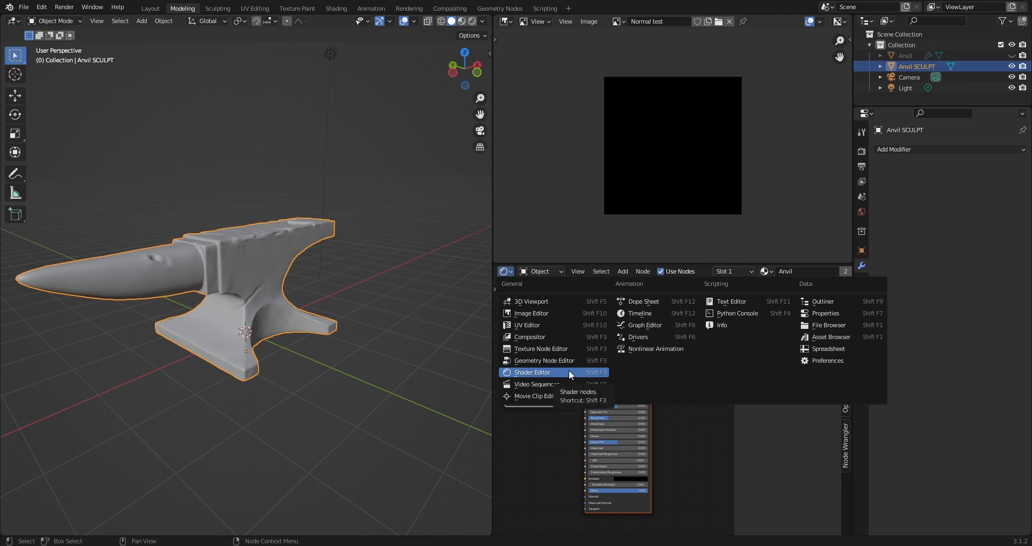
left_click(532, 373)
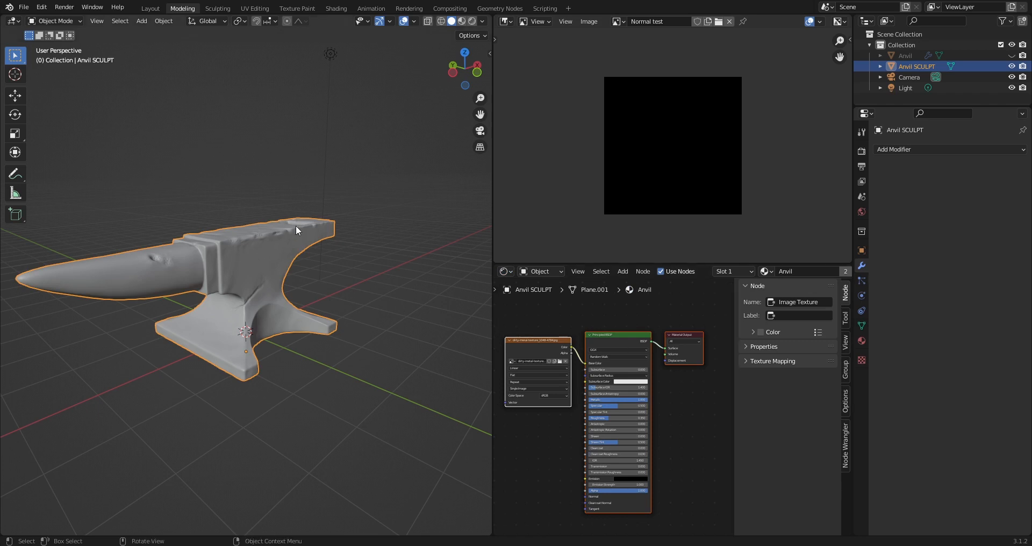
mouse_move(262, 221)
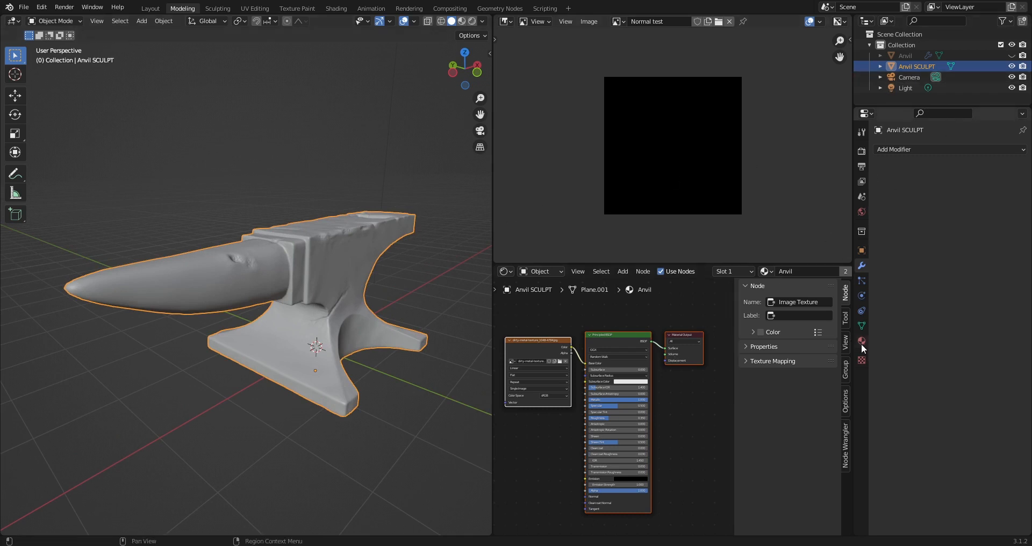
mouse_move(862, 340)
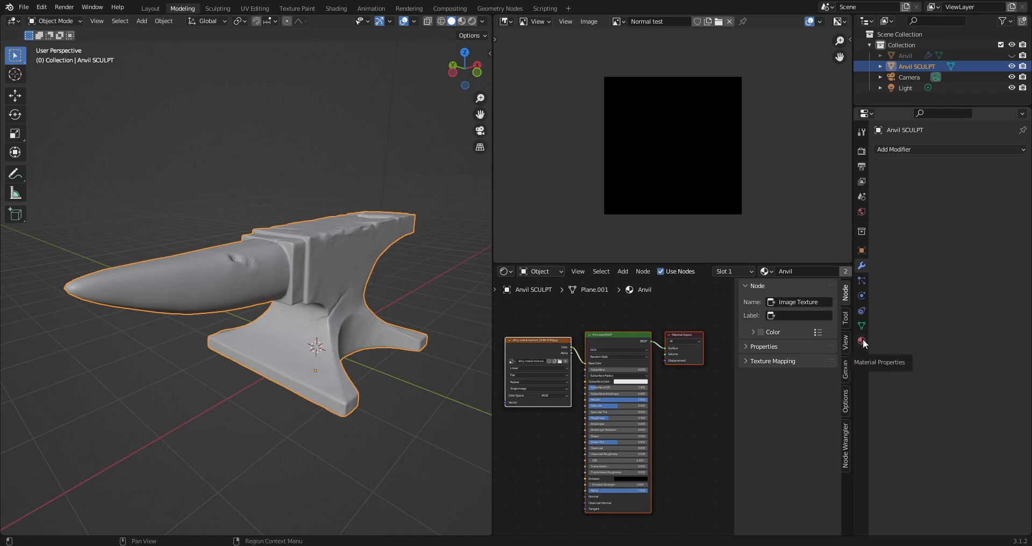
mouse_move(864, 342)
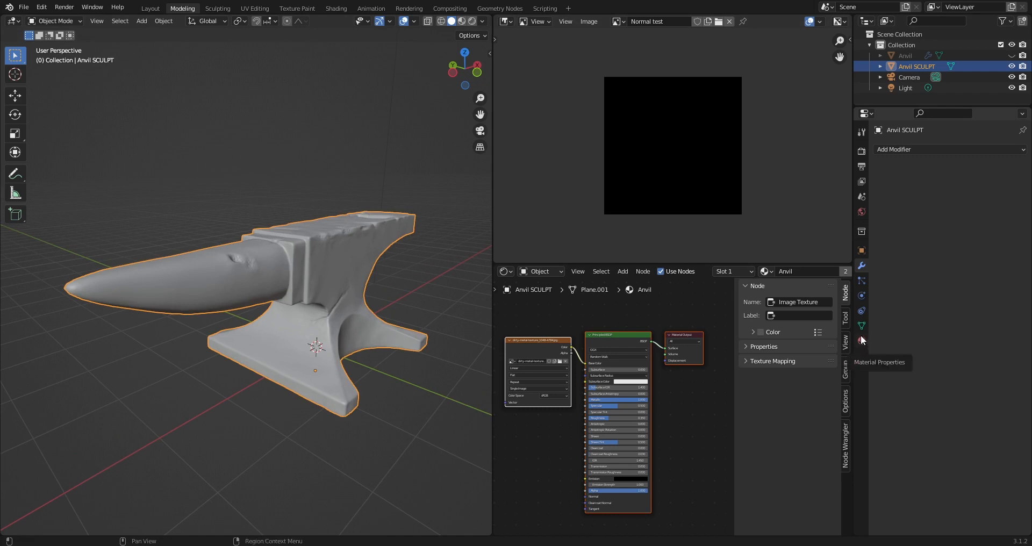
Step: Give the Anvil SCULPT a fresh default material, Material.001, in Material Properties
left_click(860, 340)
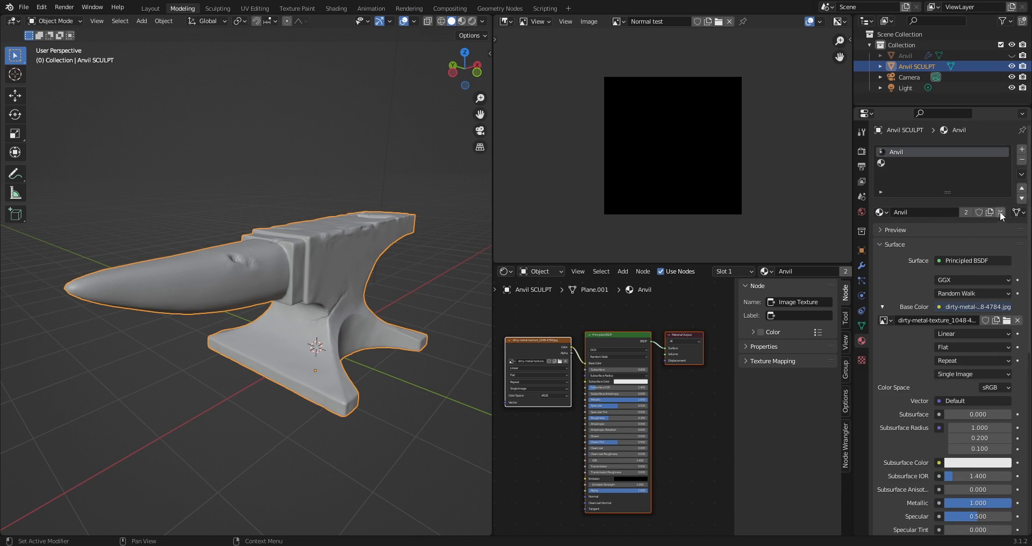
left_click(999, 212)
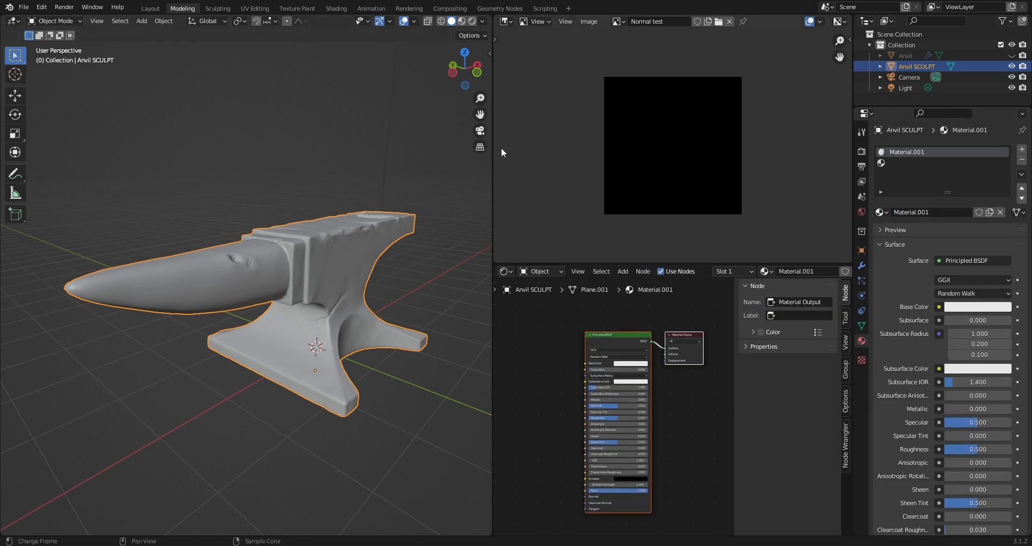
mouse_move(504, 151)
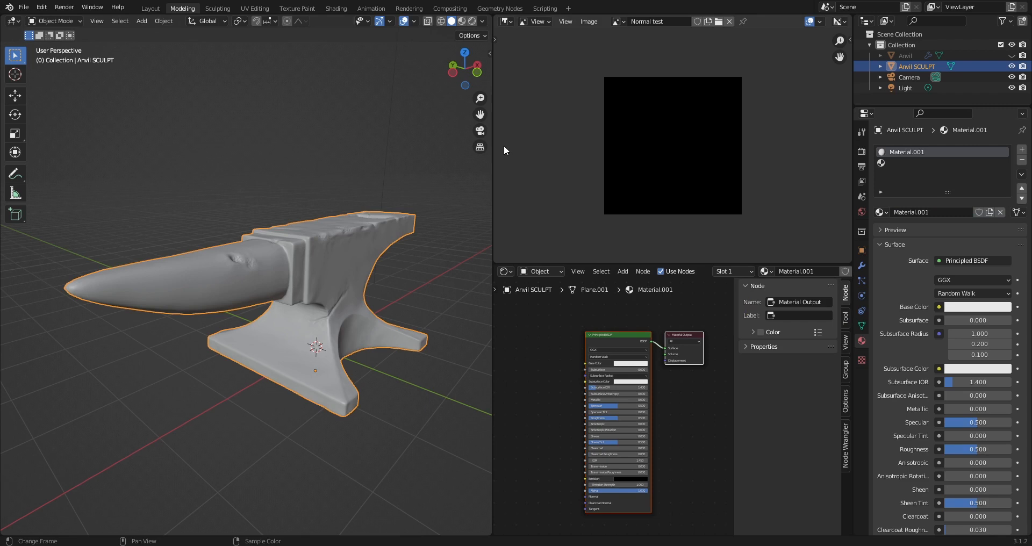
mouse_move(348, 200)
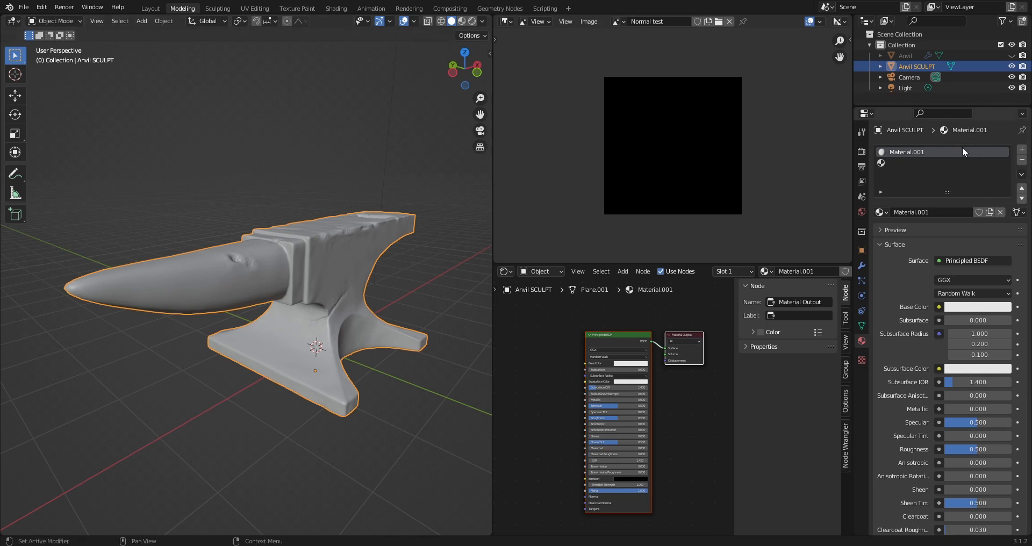
mouse_move(941, 152)
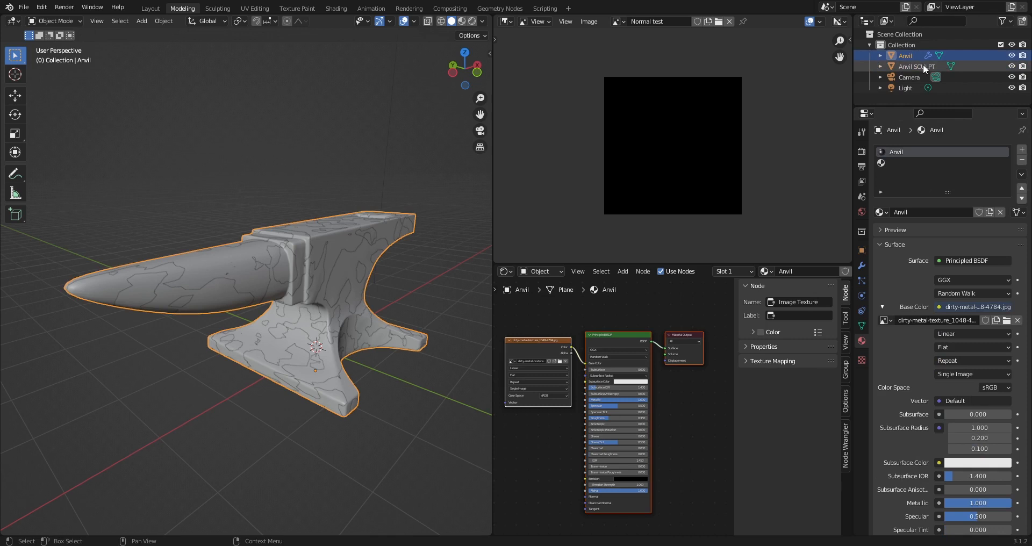
Step: Add Anvil SCULPT to the selection, keeping the low-poly Anvil active
left_click(917, 67)
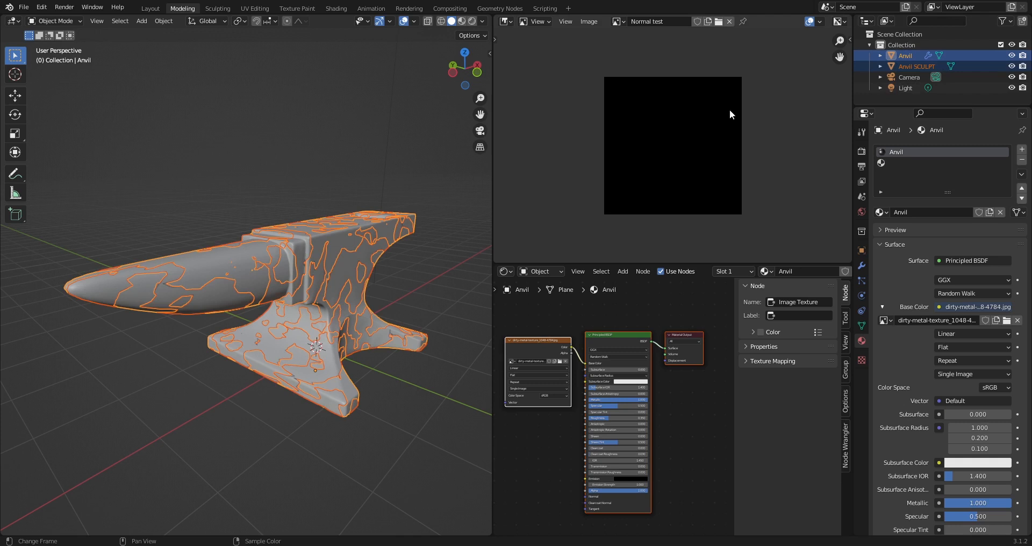
mouse_move(703, 126)
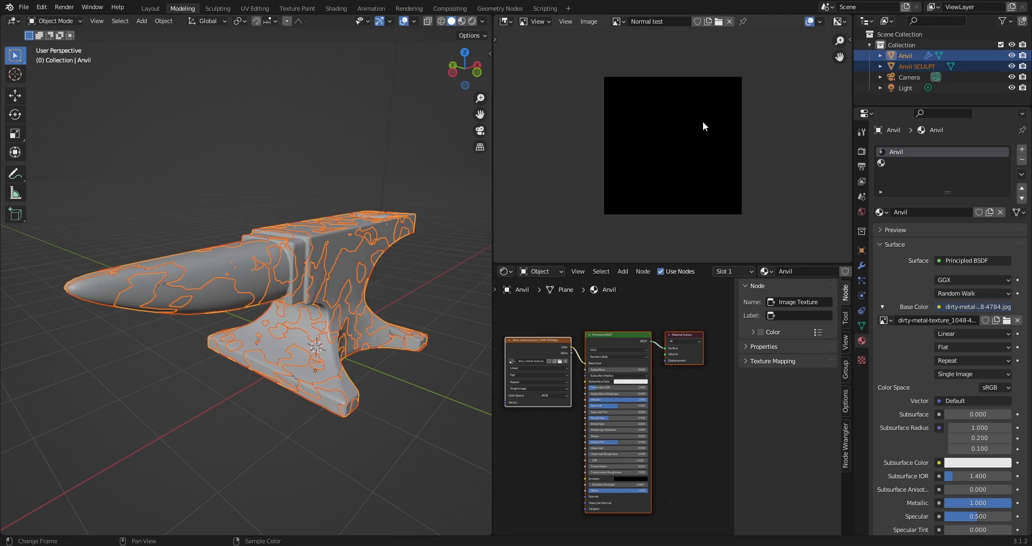
mouse_move(520, 167)
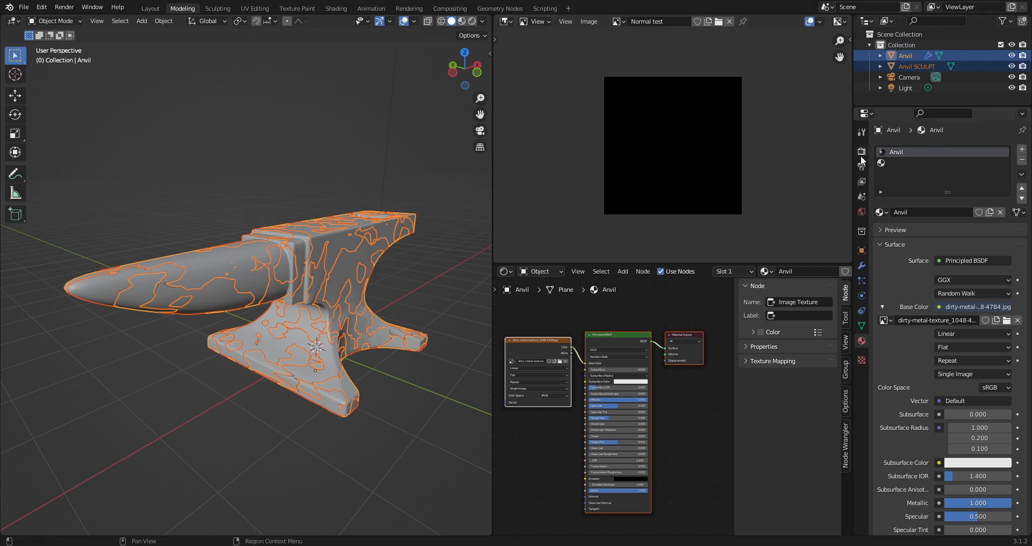
Step: Switch the Cycles device to GPU Compute and set render max samples to 64
left_click(861, 152)
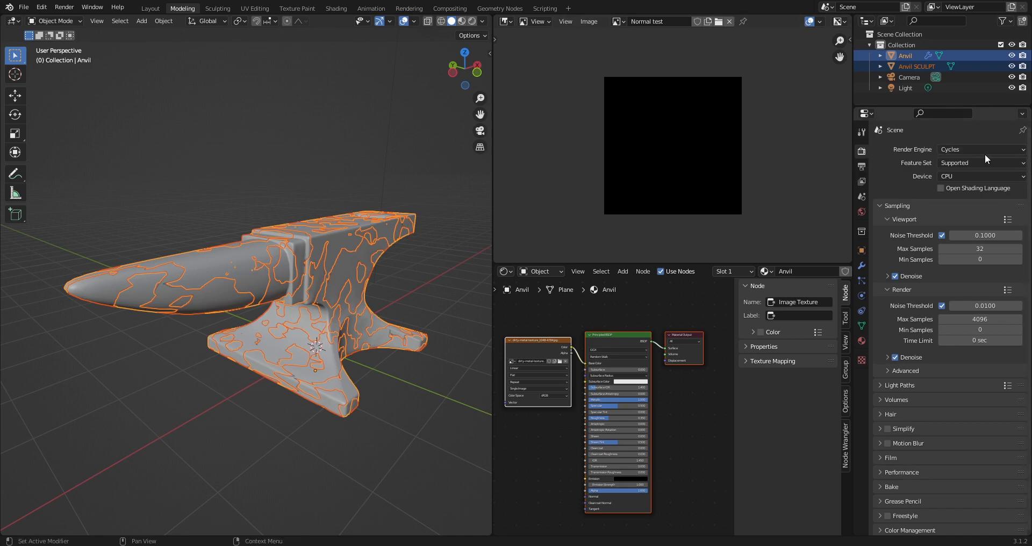
mouse_move(979, 176)
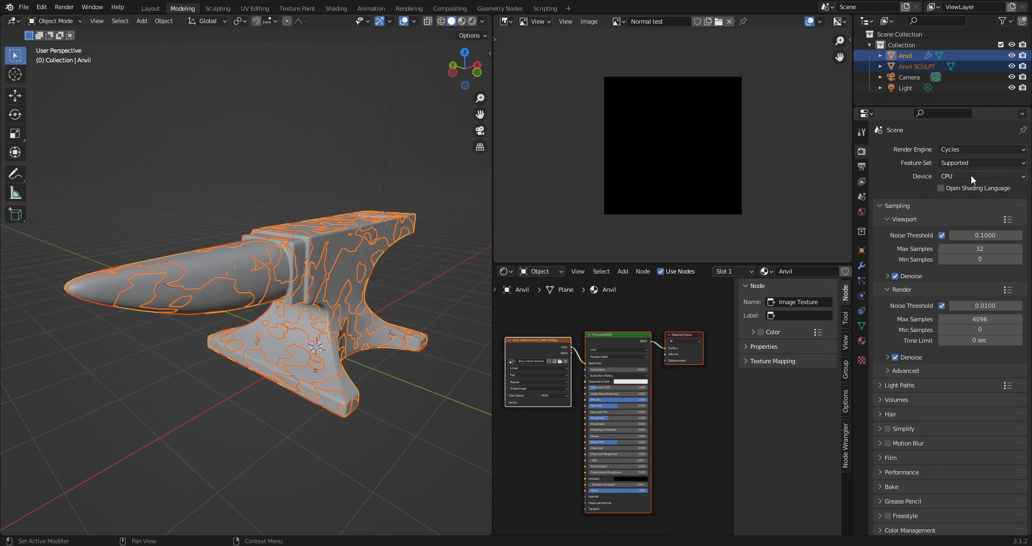
mouse_move(972, 176)
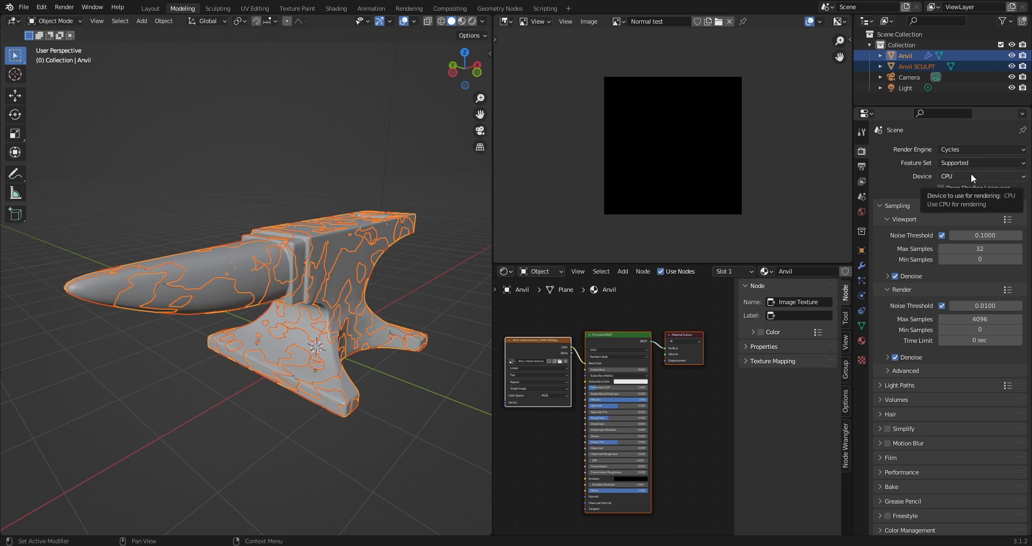
left_click(980, 175)
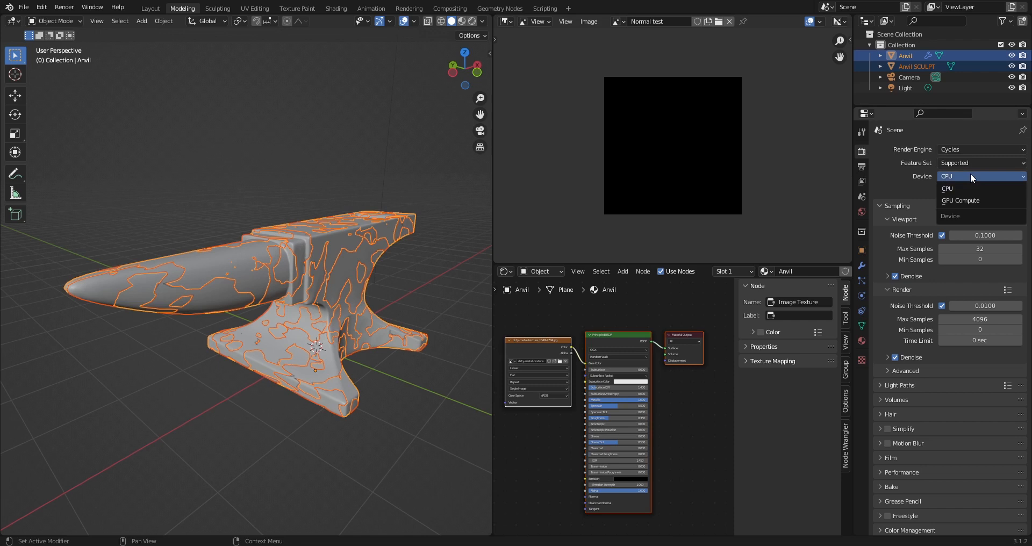
mouse_move(971, 200)
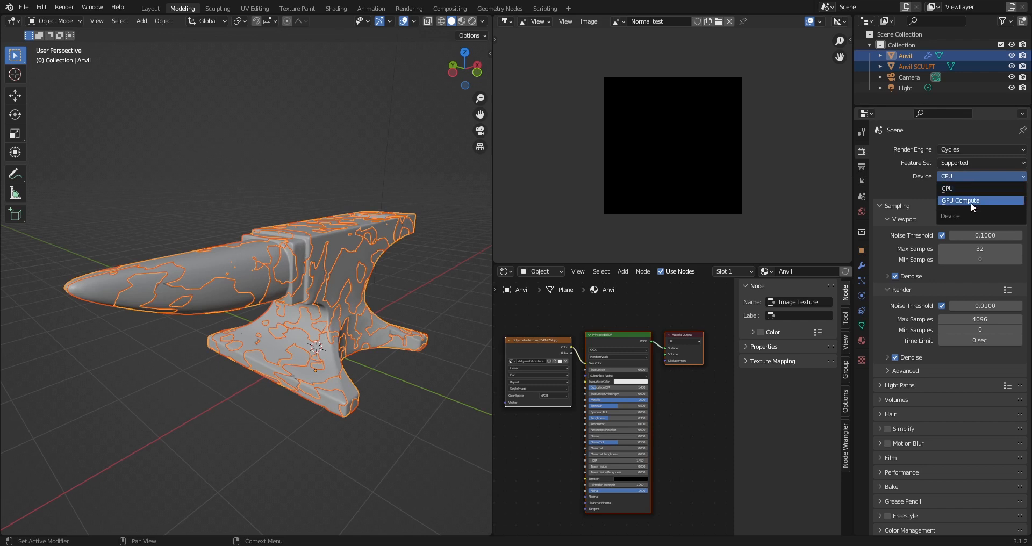
mouse_move(971, 202)
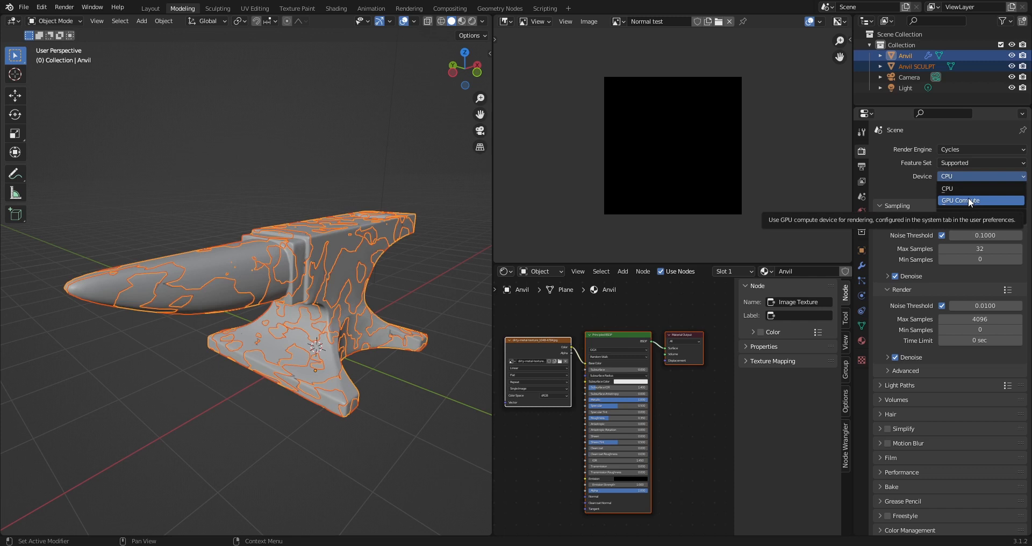
left_click(959, 200)
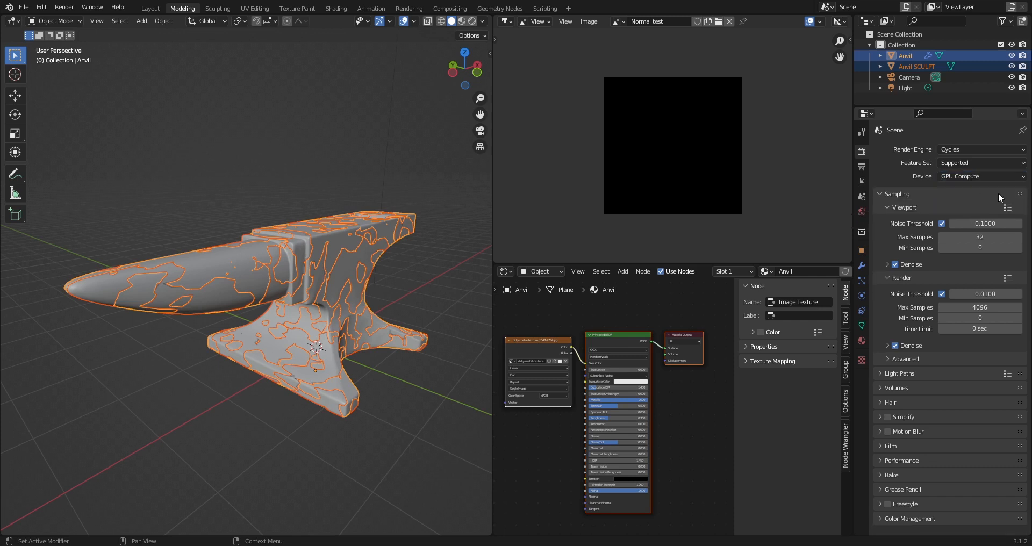
double_click(979, 307)
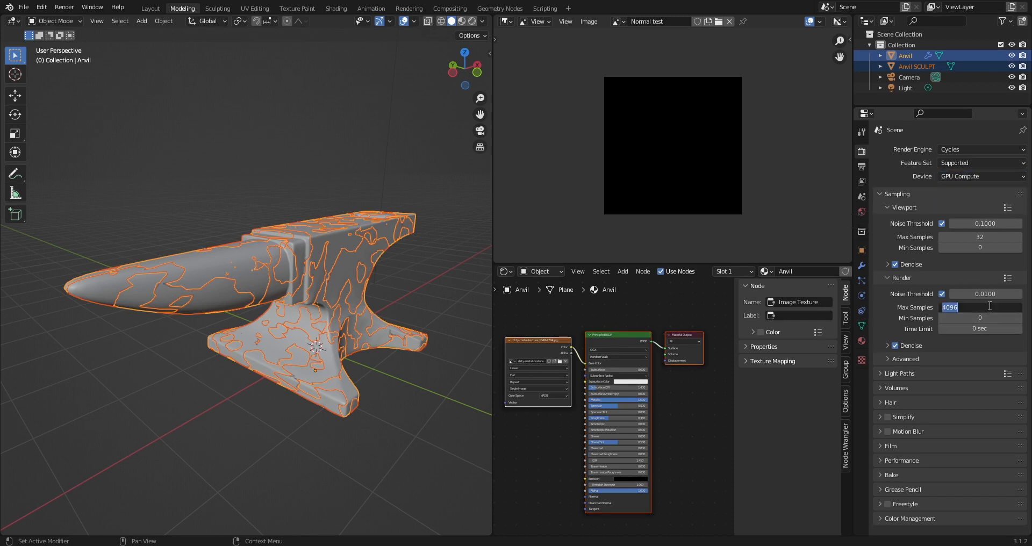
type("64")
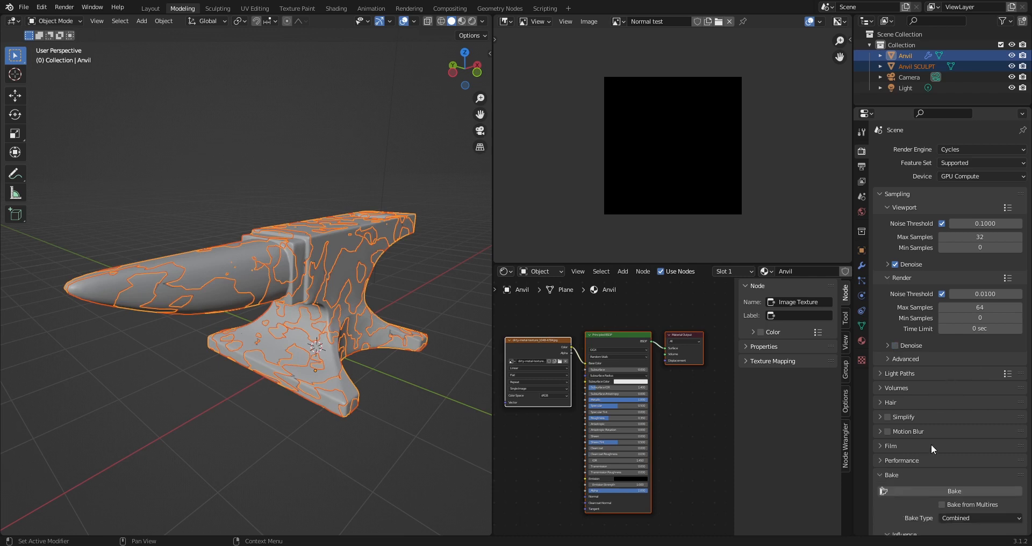
scroll("down", 3)
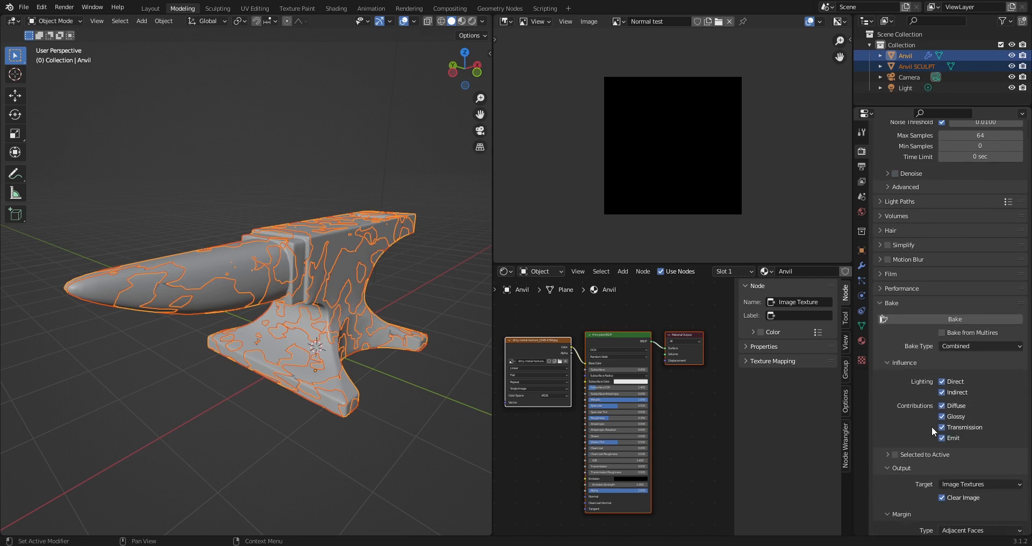
scroll("down", 3)
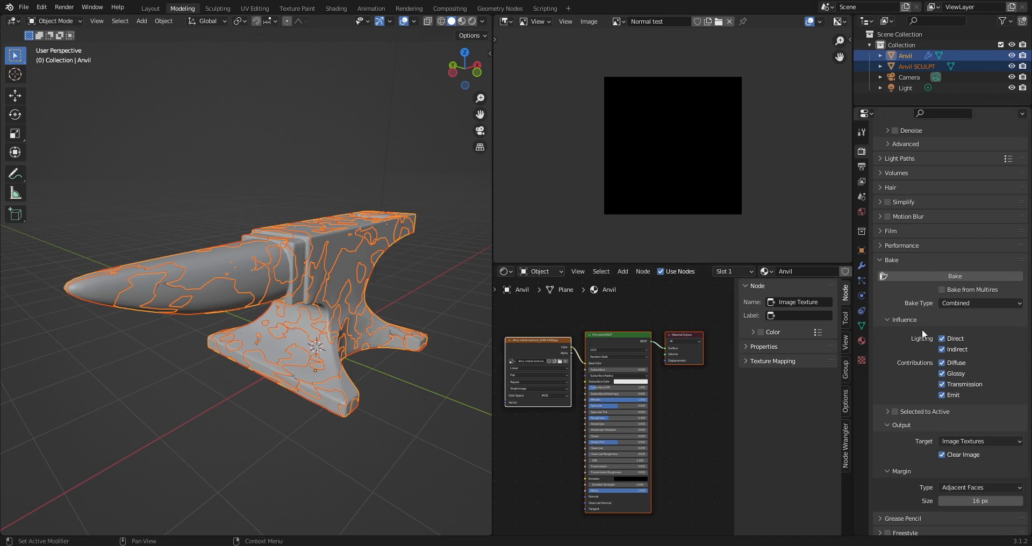
scroll("down", 3)
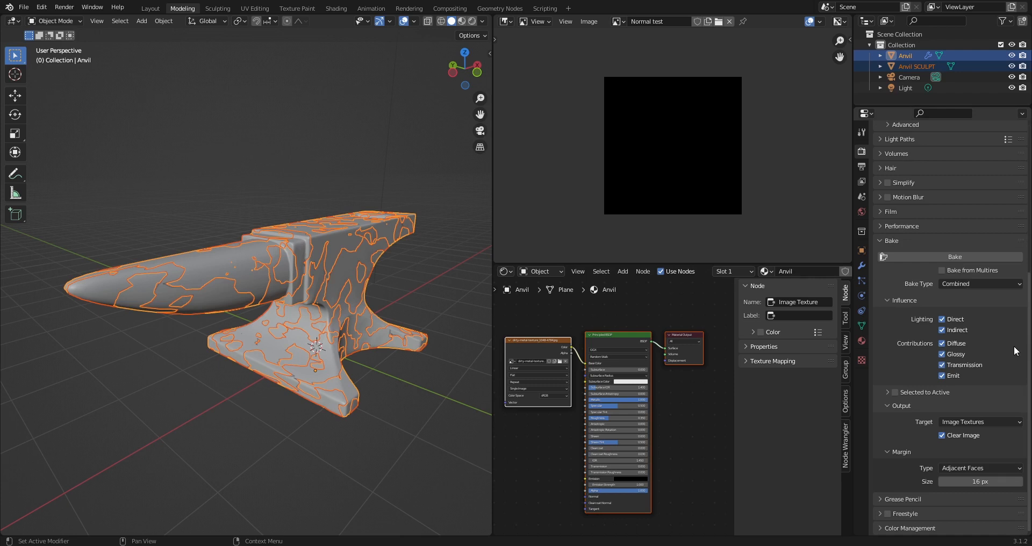
mouse_move(893, 229)
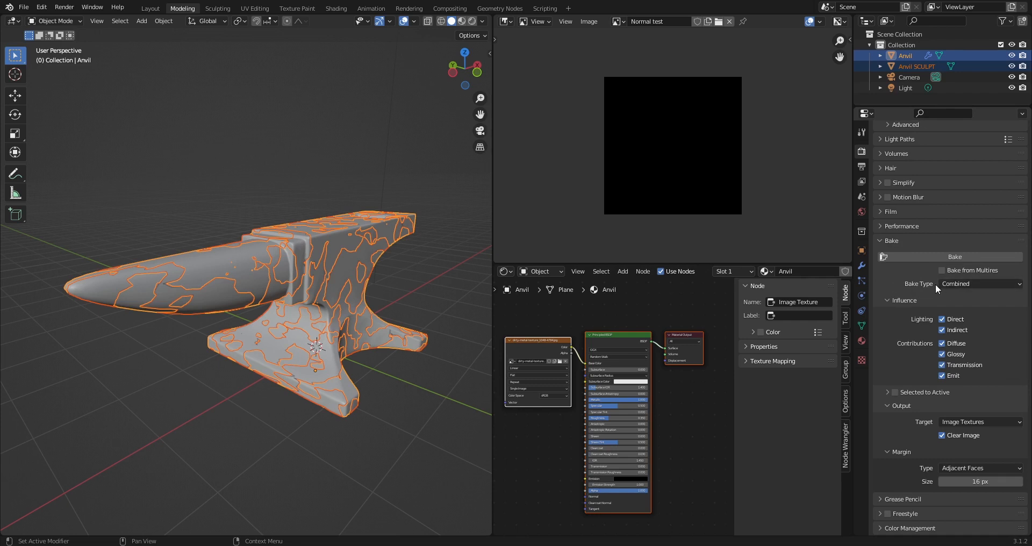
mouse_move(980, 283)
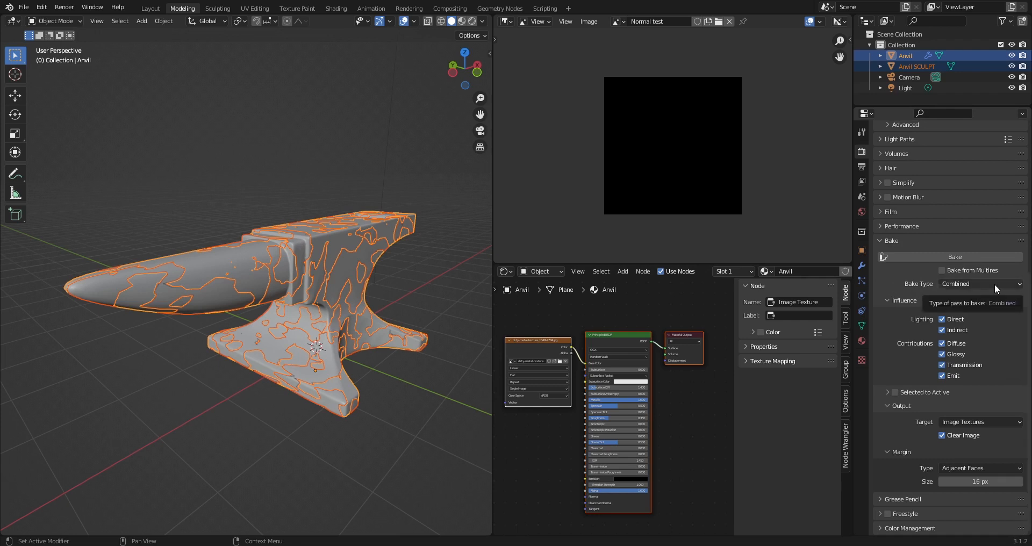
Step: Set bake type to Normal with Selected to Active enabled, and run the bake
left_click(979, 283)
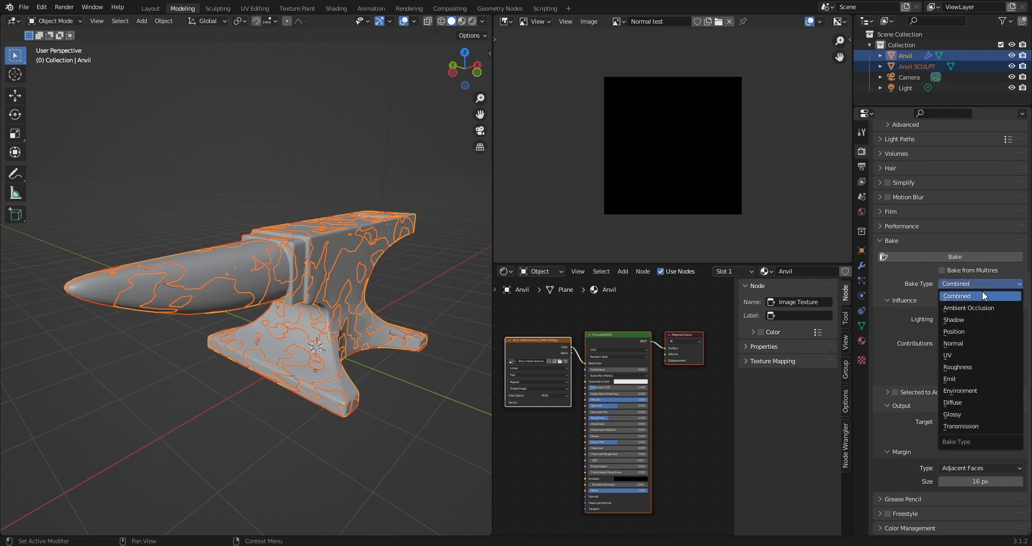
left_click(952, 343)
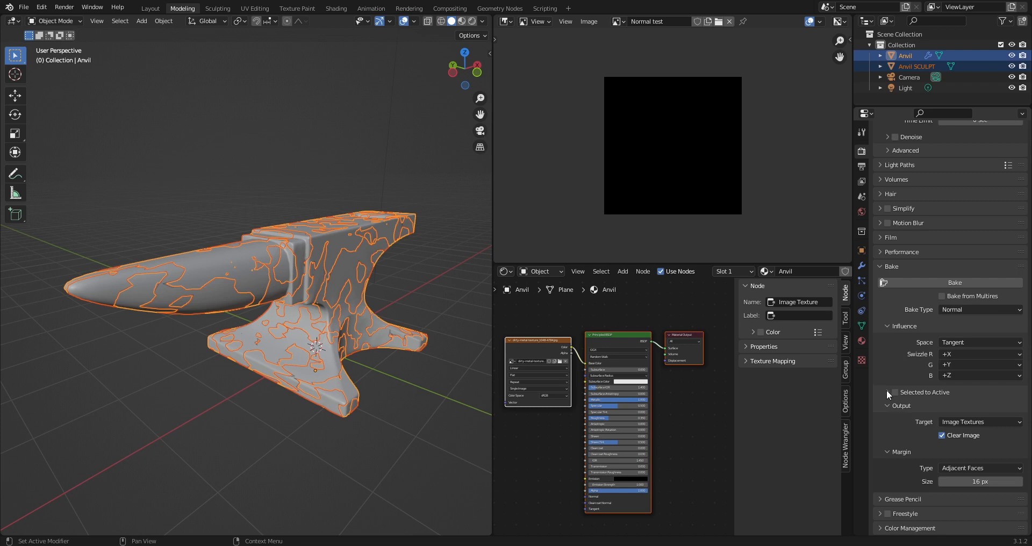
left_click(895, 392)
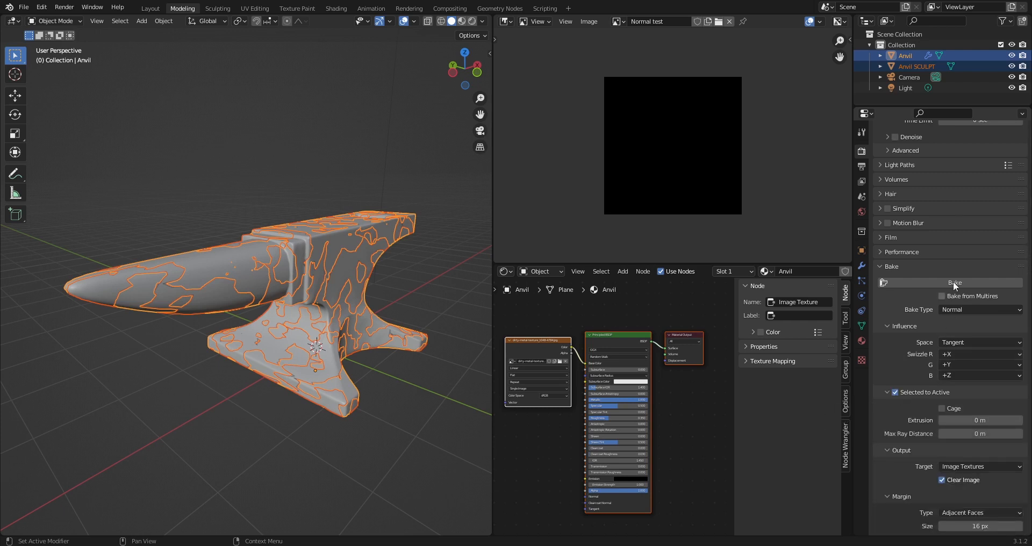
left_click(915, 66)
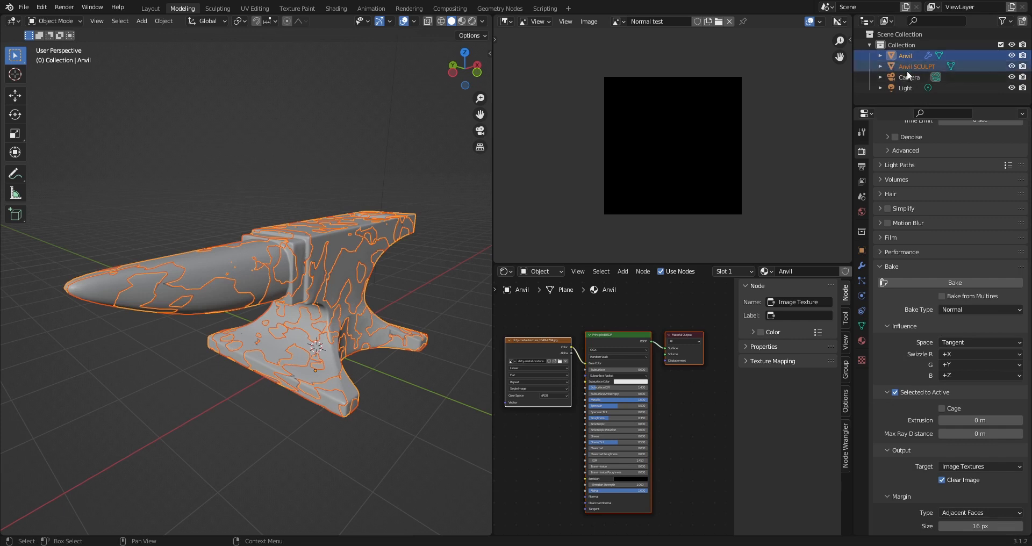
Step: Select Anvil SCULPT in the Outliner together with the low-poly anvil
left_click(905, 55)
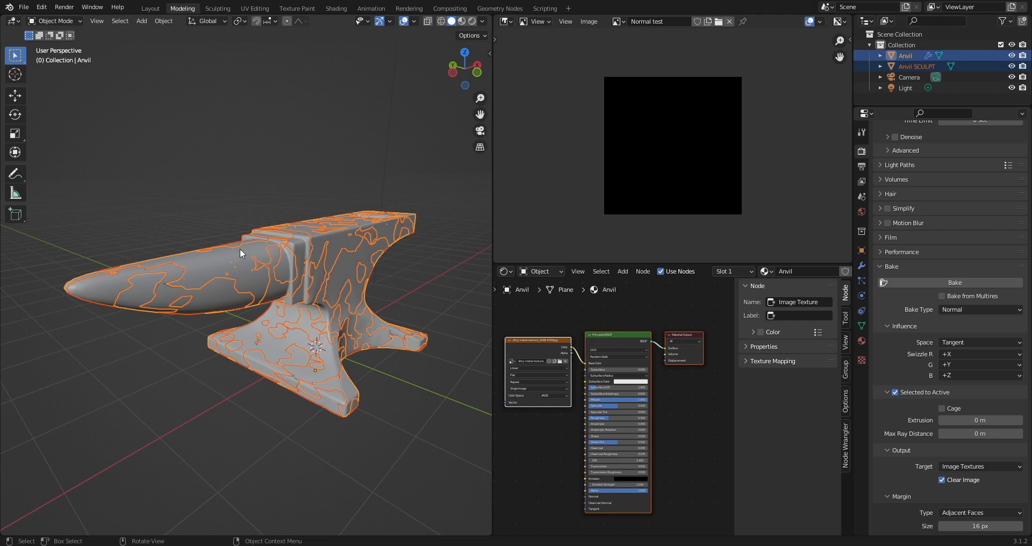
mouse_move(345, 193)
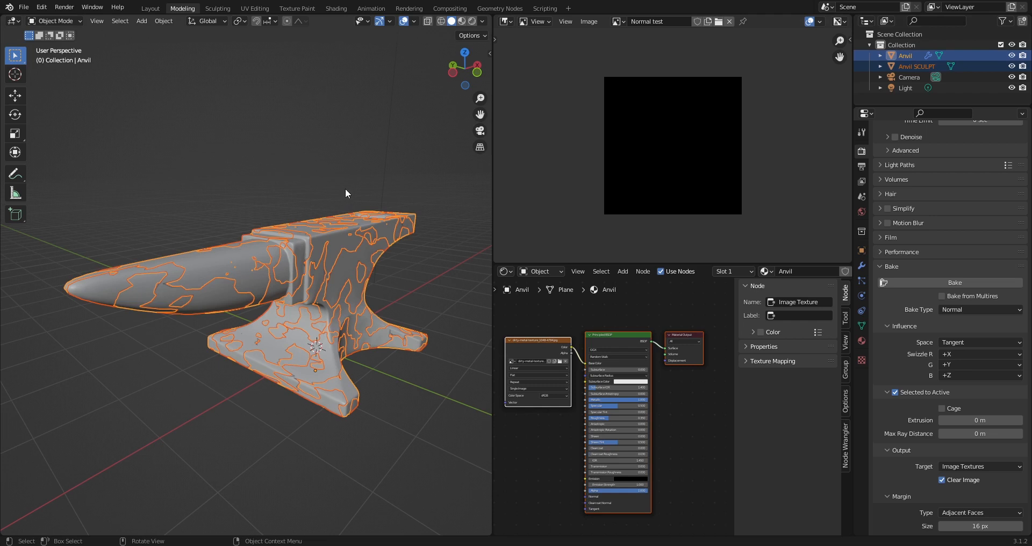
mouse_move(378, 200)
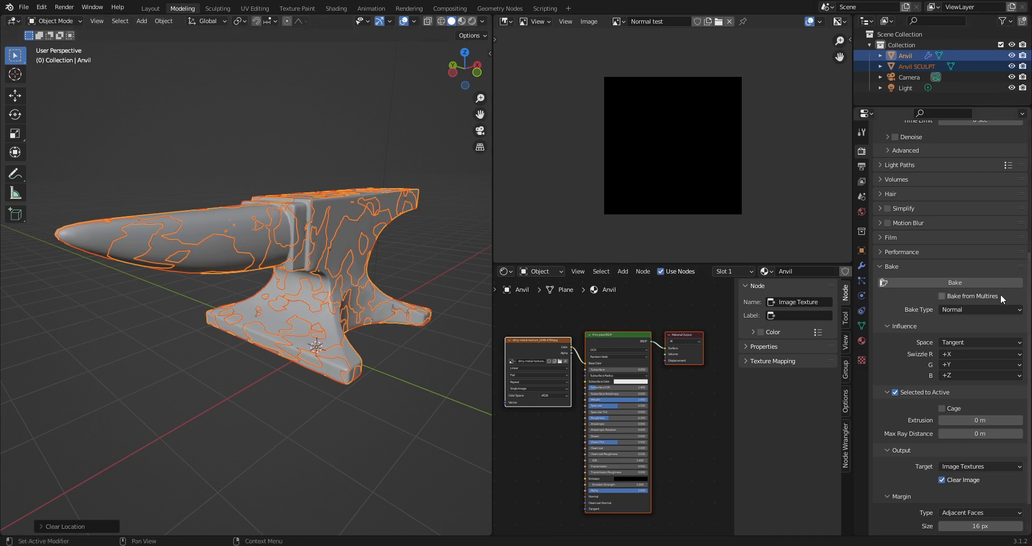
Step: Try setting Max Ray Distance to 0.005, which Blender rejects, leaving 0 m
scroll("down", 3)
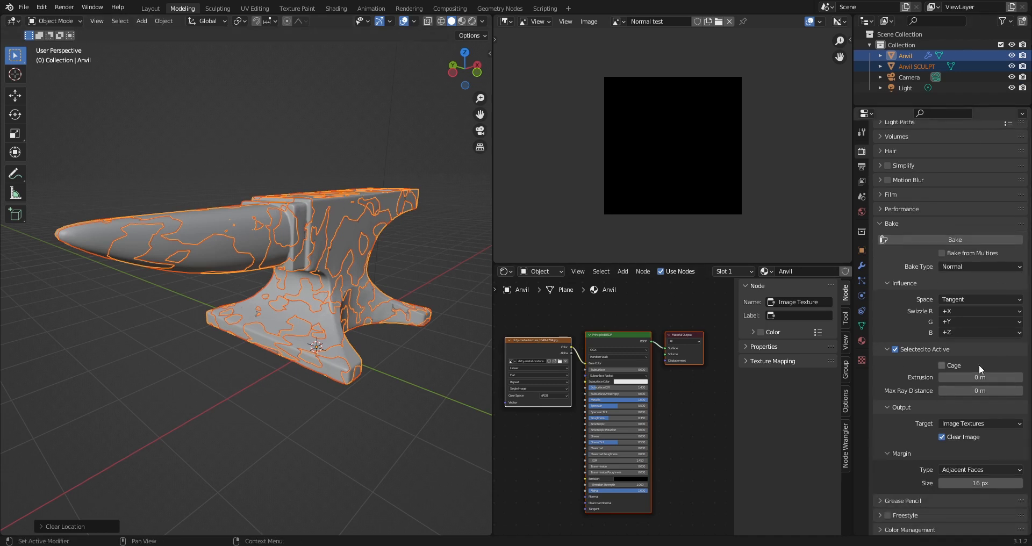
mouse_move(979, 377)
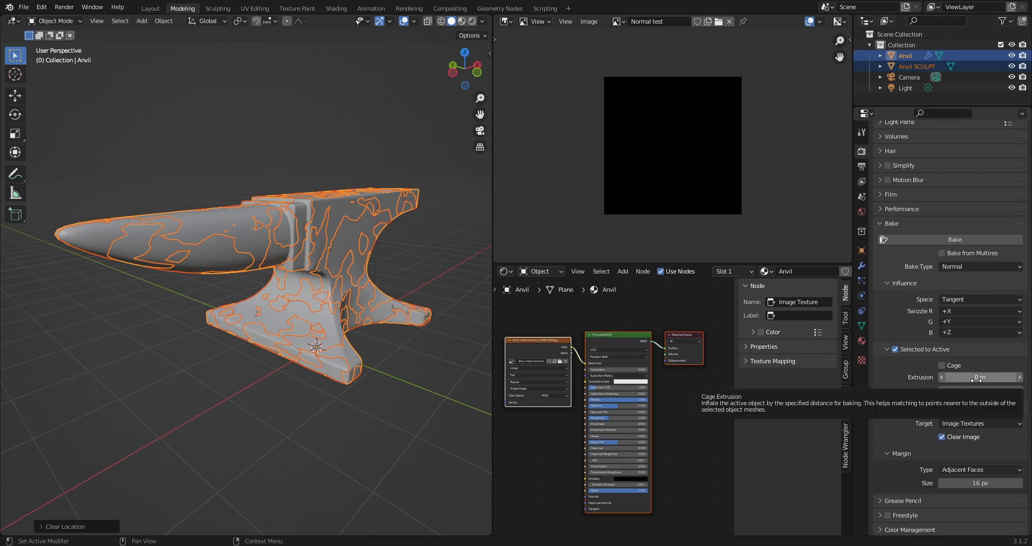
mouse_move(979, 390)
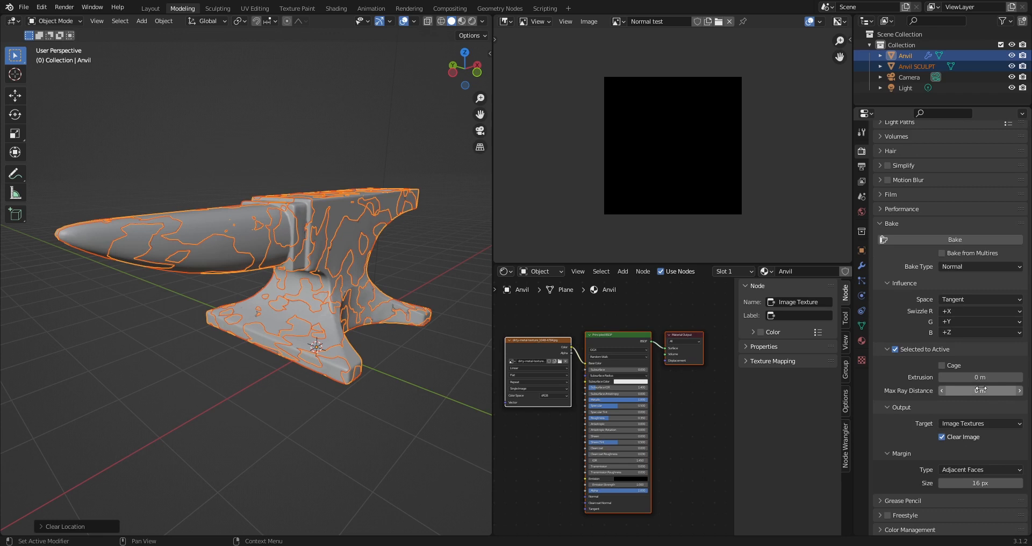
mouse_move(980, 391)
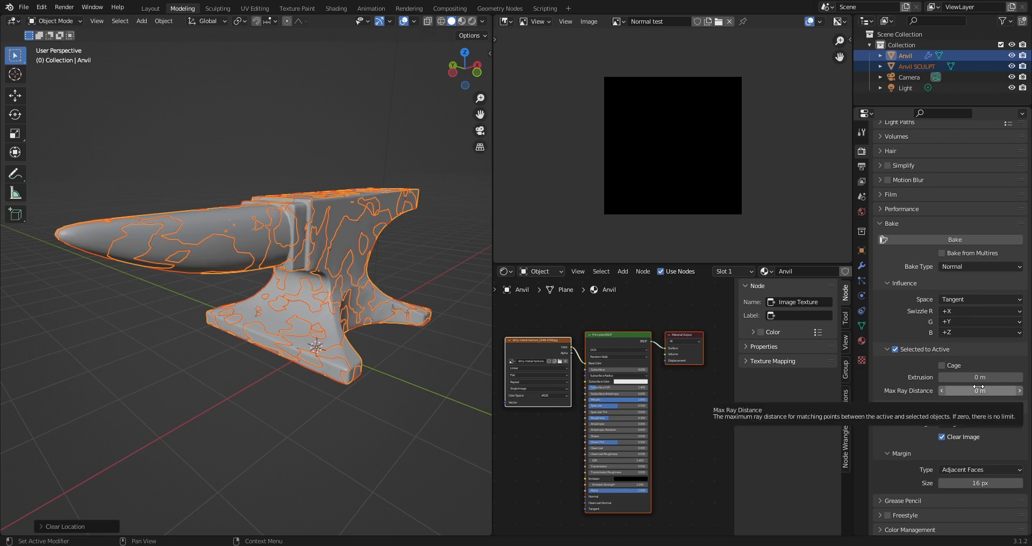
left_click(979, 390)
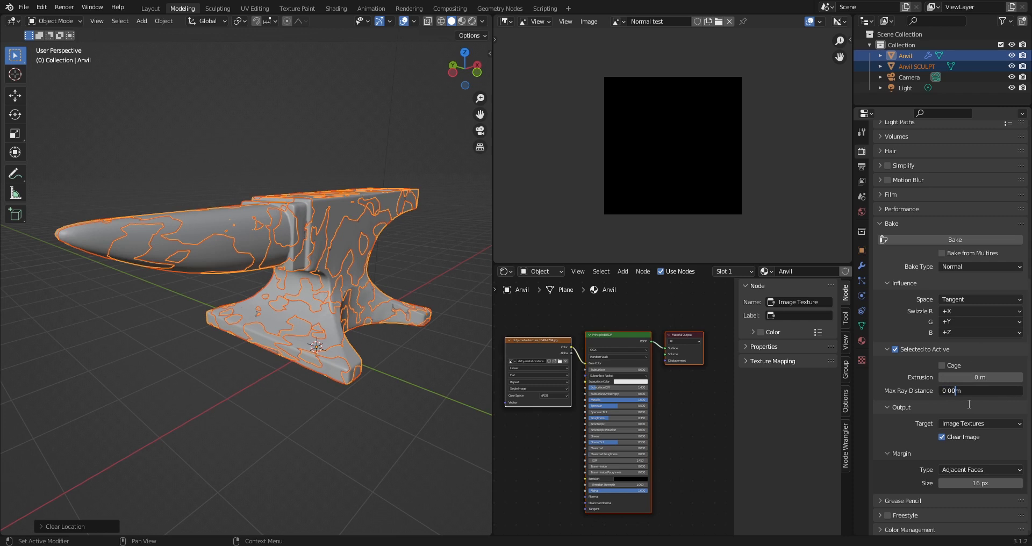
type("0.005")
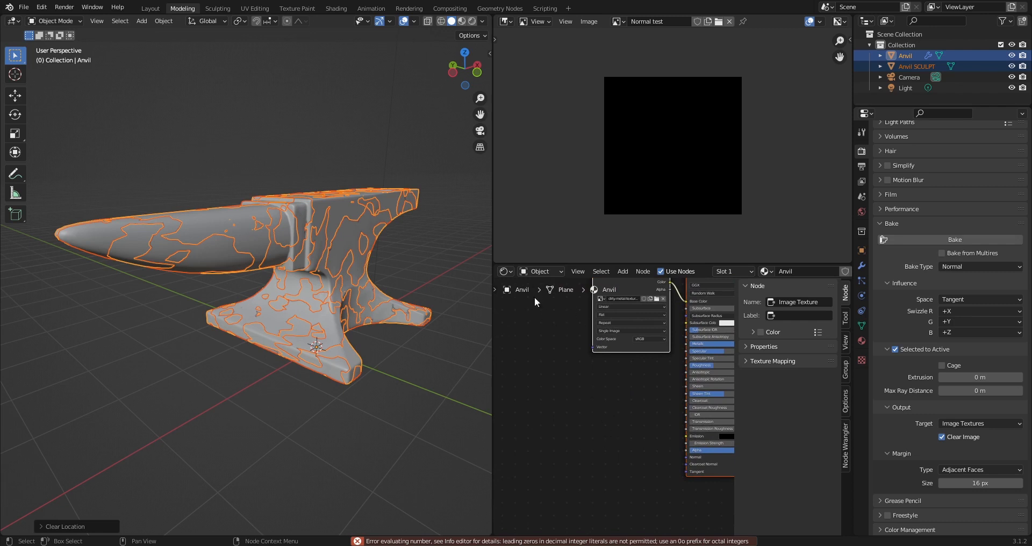
mouse_move(592, 401)
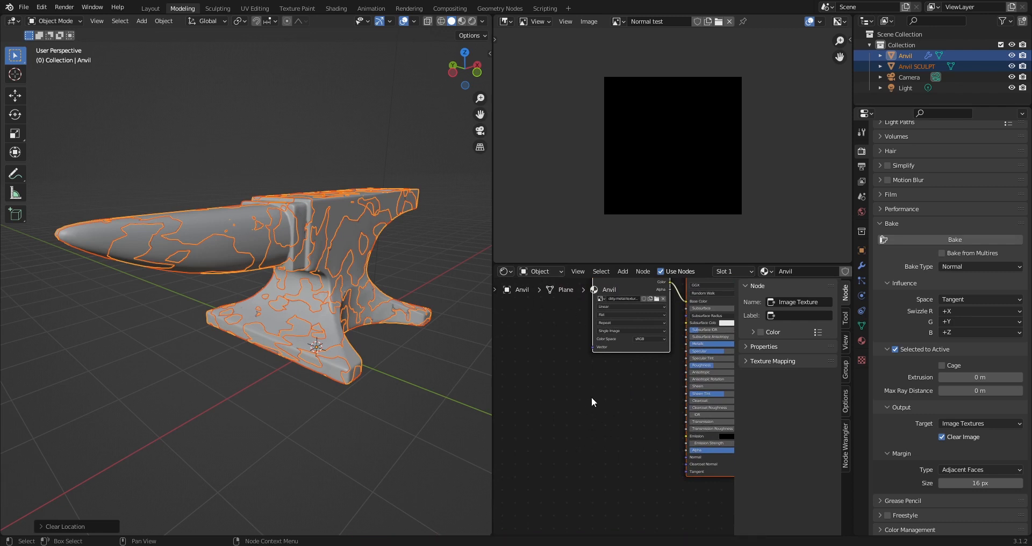
Step: Add a Normal Map node to the anvil material via node search
left_click(621, 271)
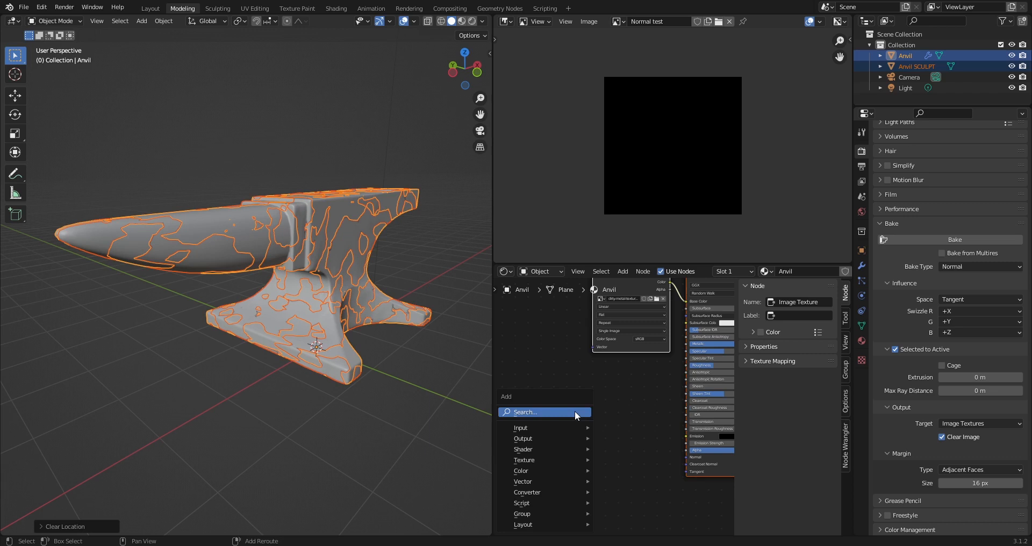
left_click(544, 412)
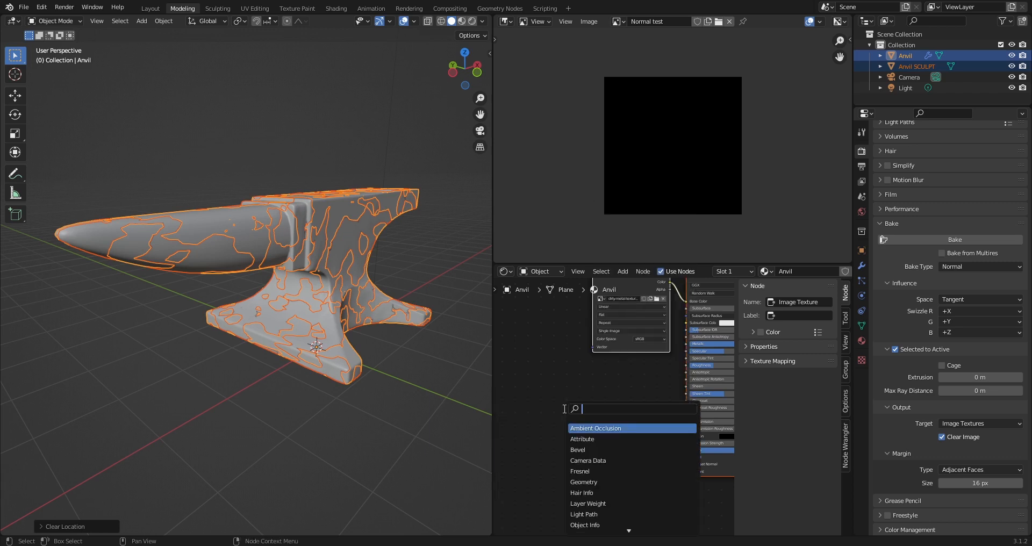
type("norm")
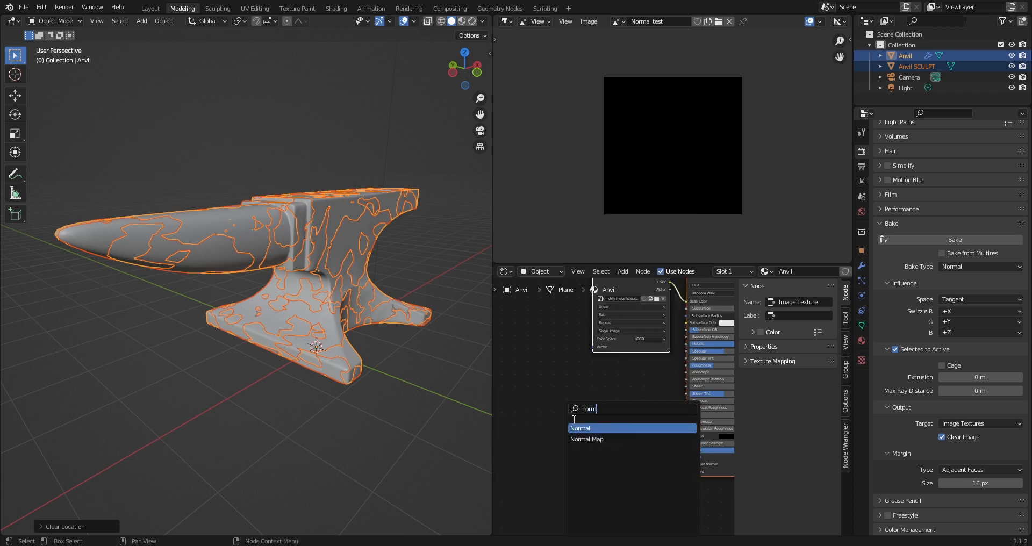
left_click(586, 439)
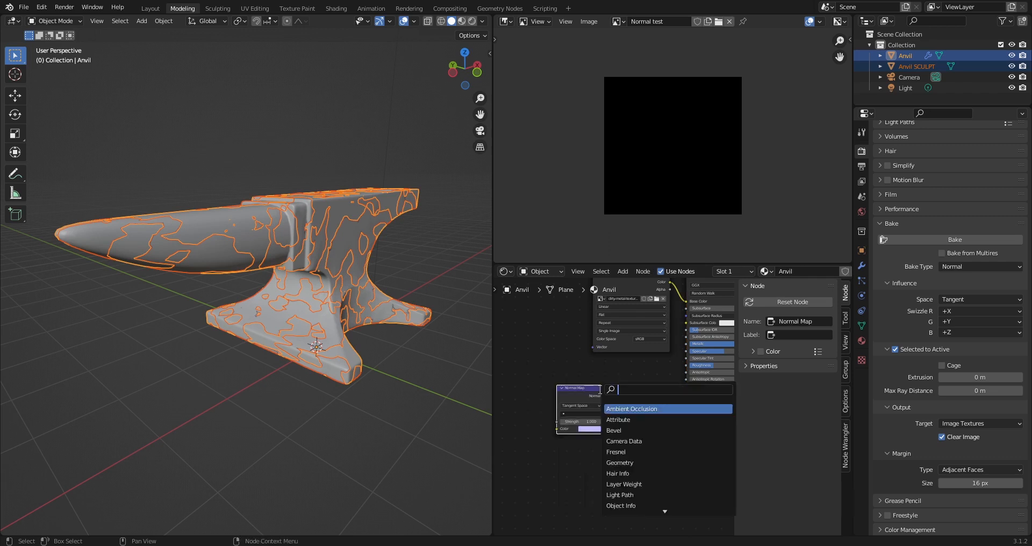
Step: Add an Image Texture node left of the Normal Map, feeding its Color input
type("t")
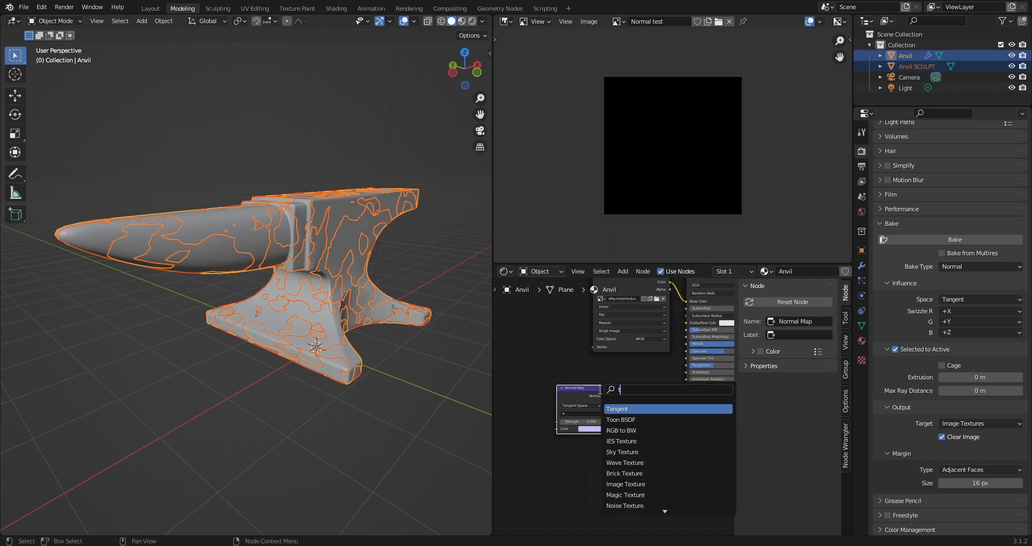
type("text")
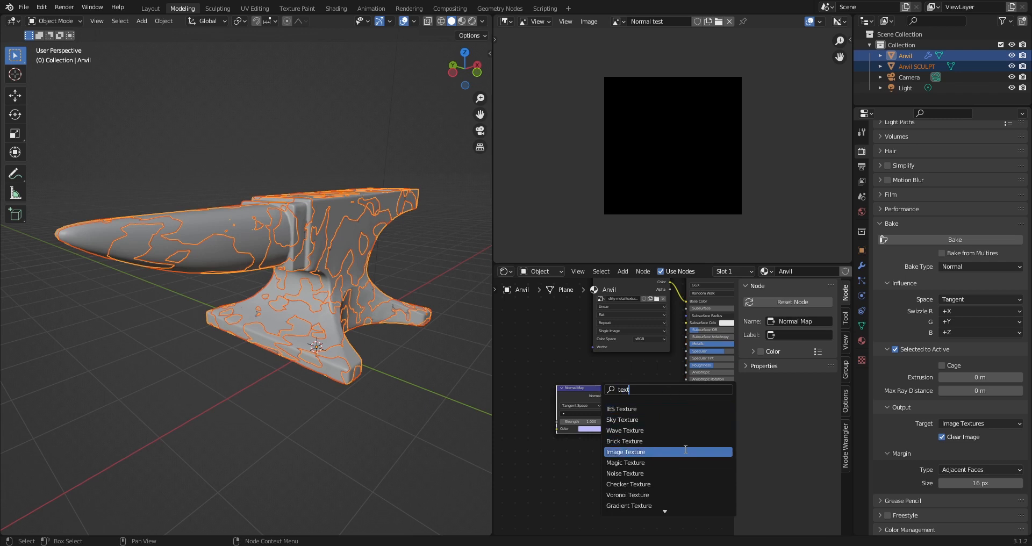
left_click(625, 452)
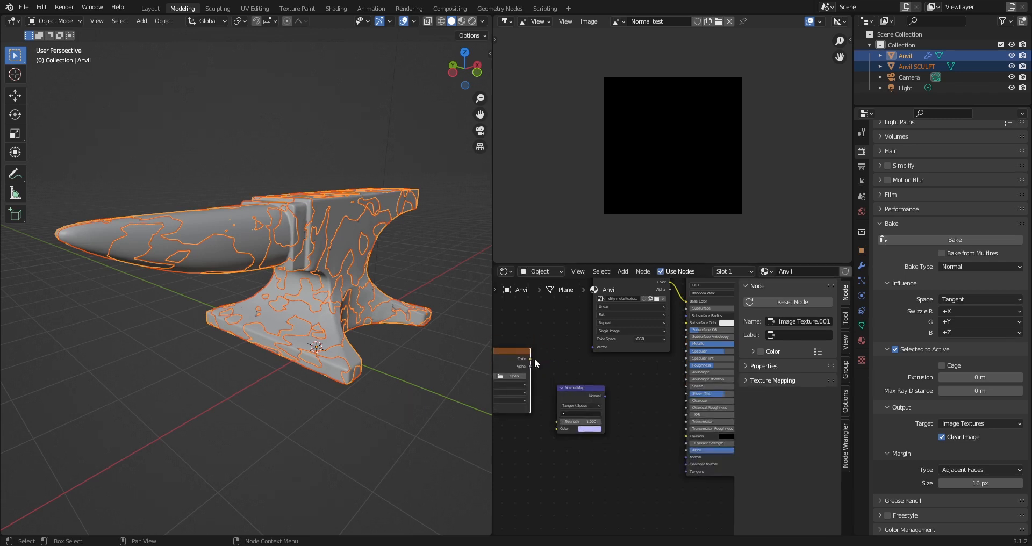
left_click_drag(527, 358, 556, 434)
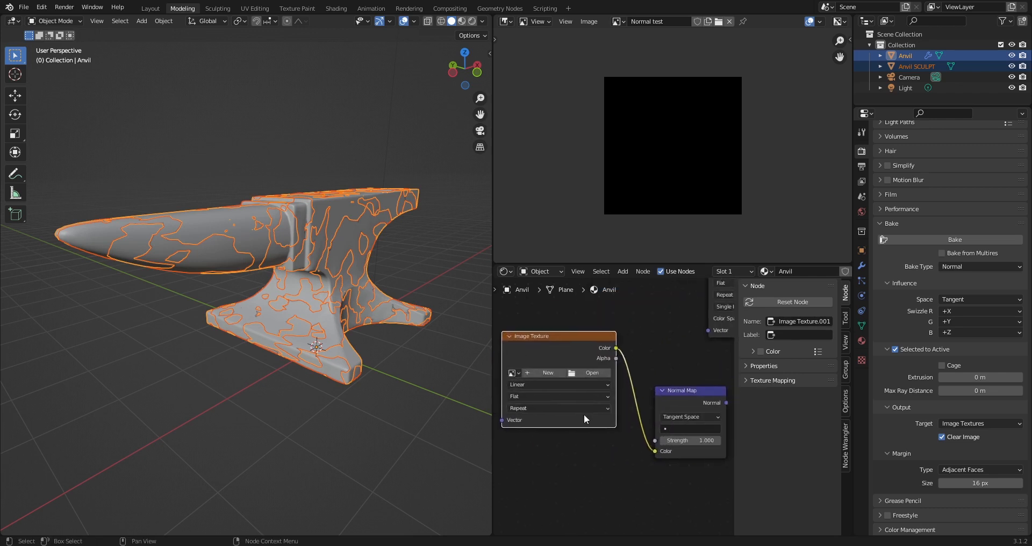
left_click(513, 372)
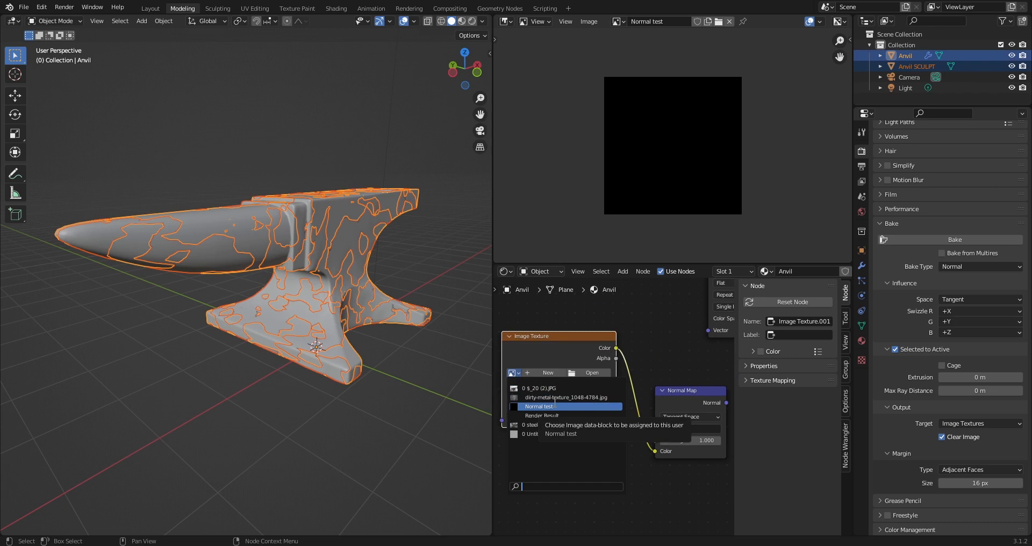
Step: Load Normal test into the Image Texture node and set its color space to Non-Color
left_click(538, 406)
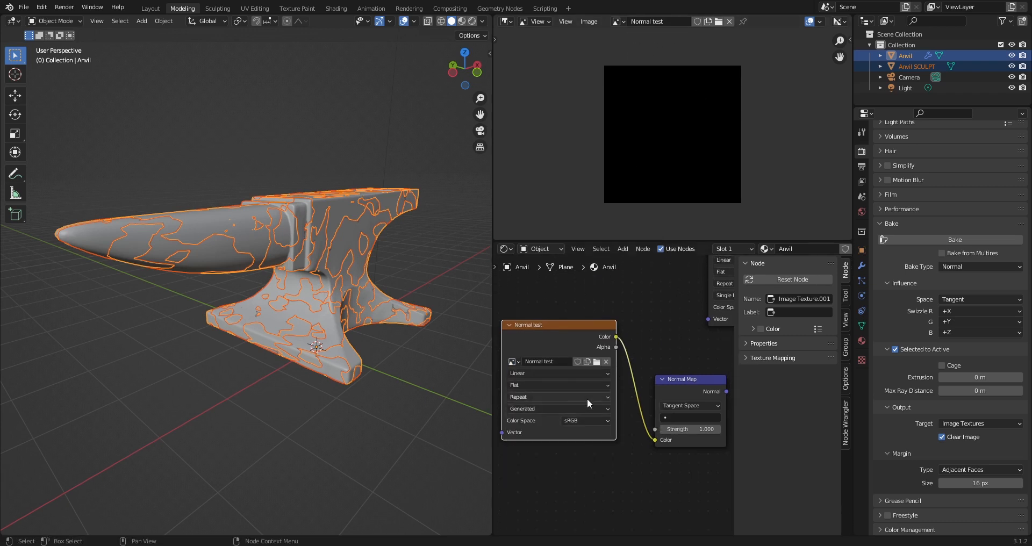
left_click(583, 422)
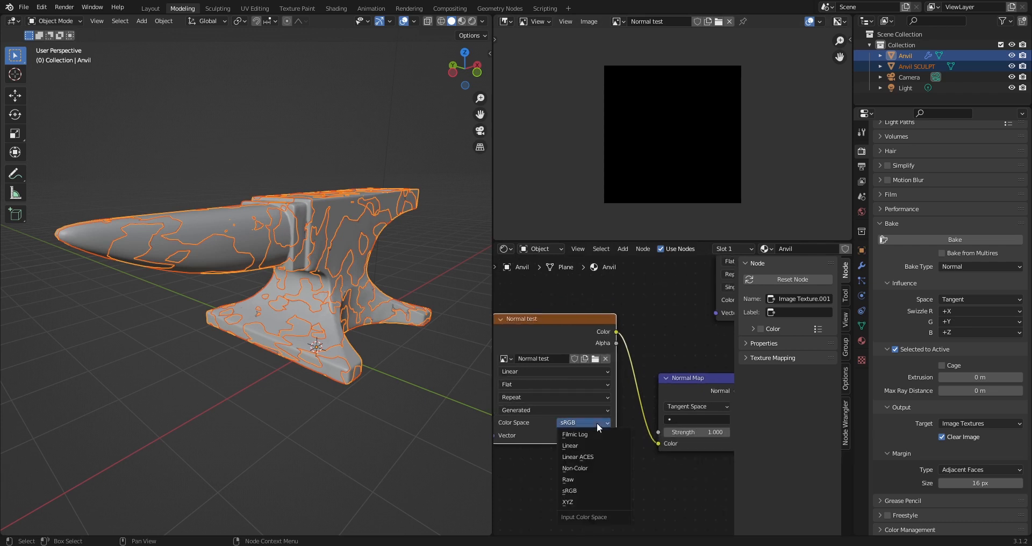
left_click(574, 468)
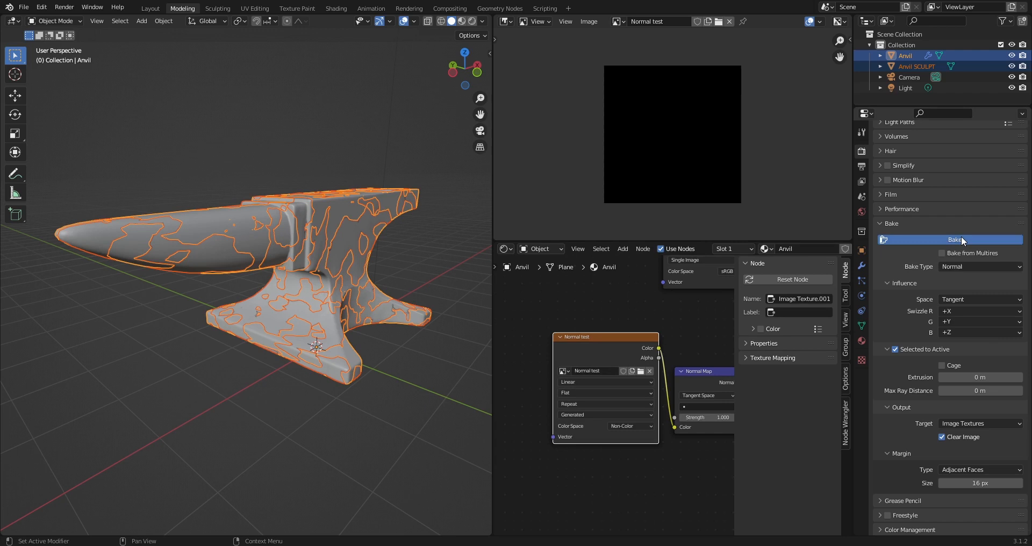
Step: Bake the first normal map into Normal test and begin editing Max Ray Distance
left_click(953, 239)
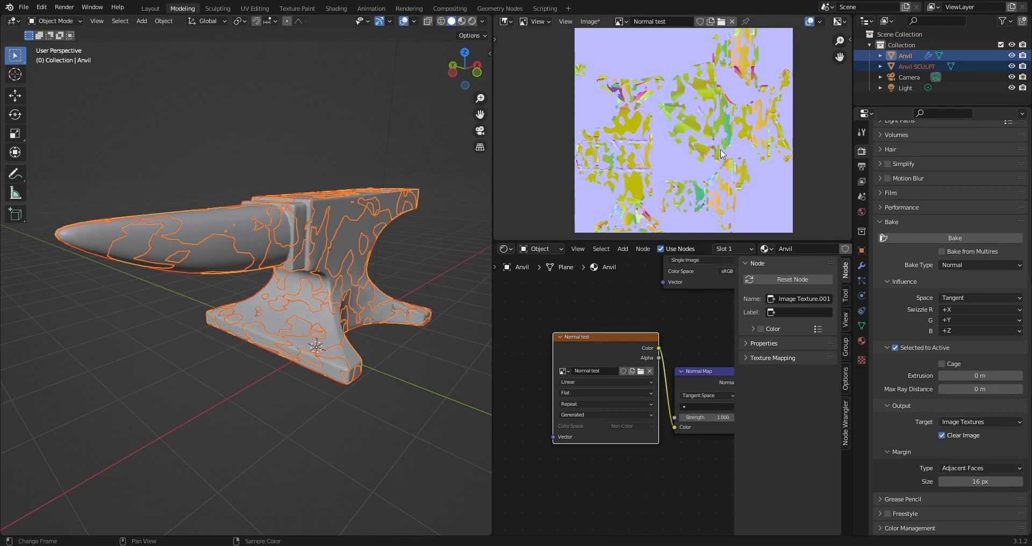
mouse_move(575, 208)
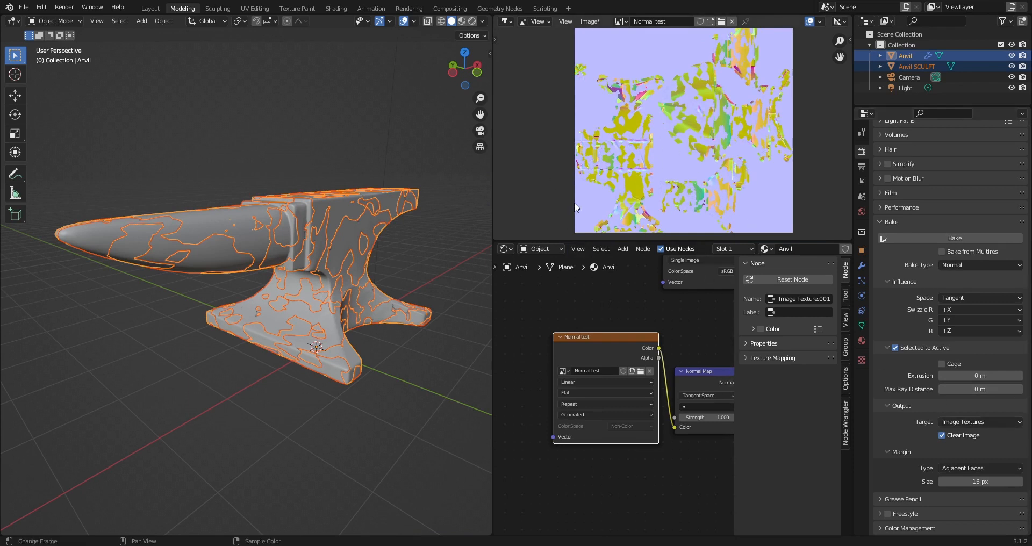
mouse_move(598, 144)
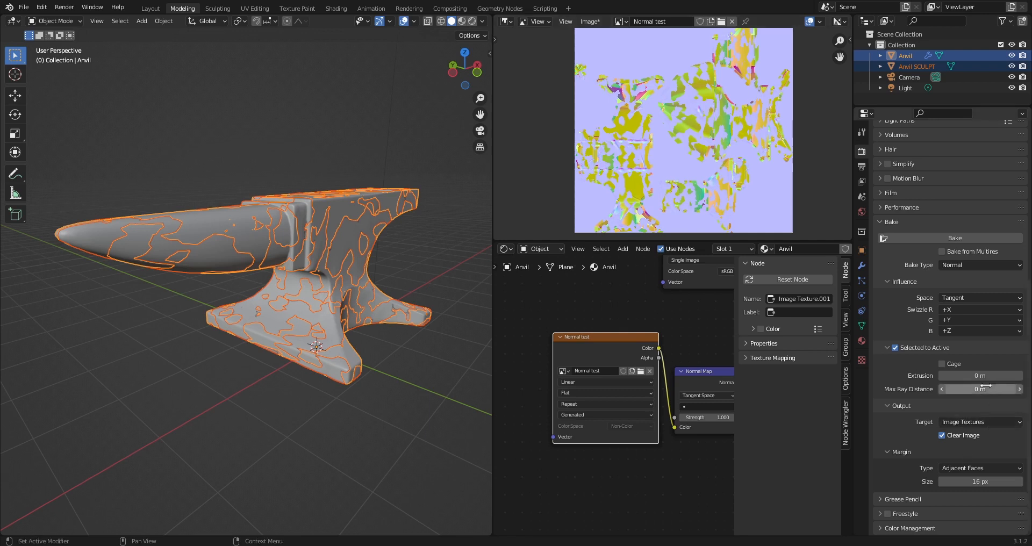
left_click(978, 388)
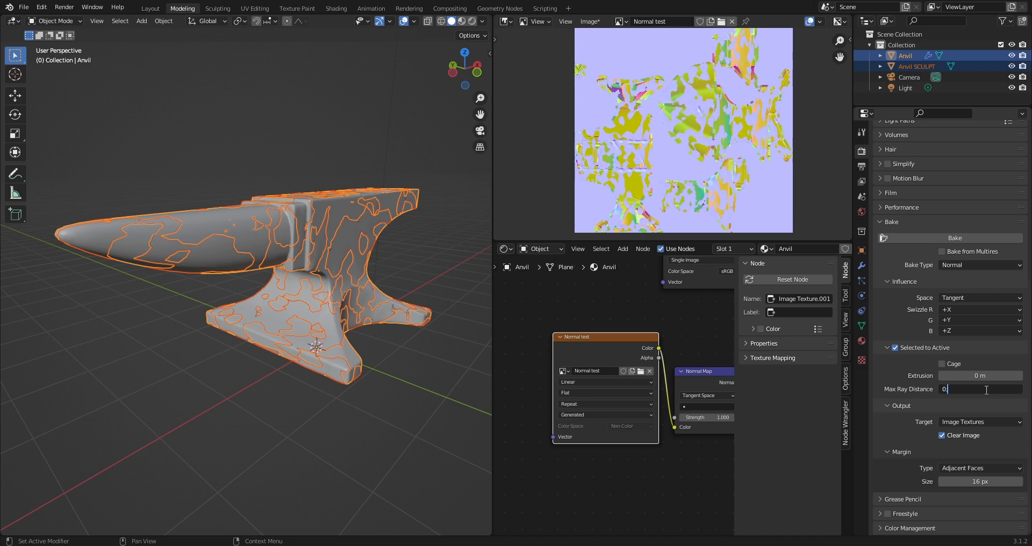
Step: Set Max Ray Distance to 0.005 m and bake the Normal test image
type("0.005")
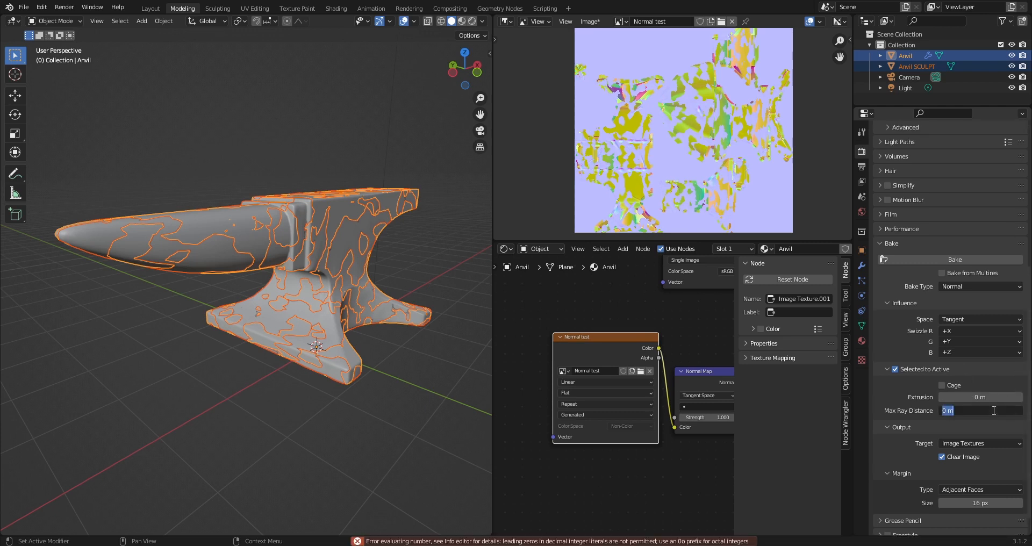
type(".005")
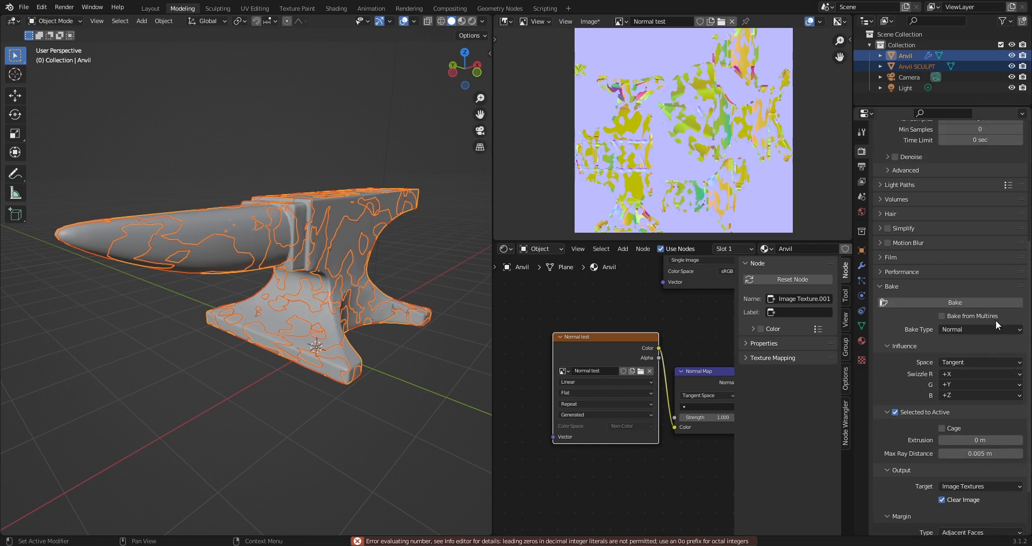
left_click(953, 302)
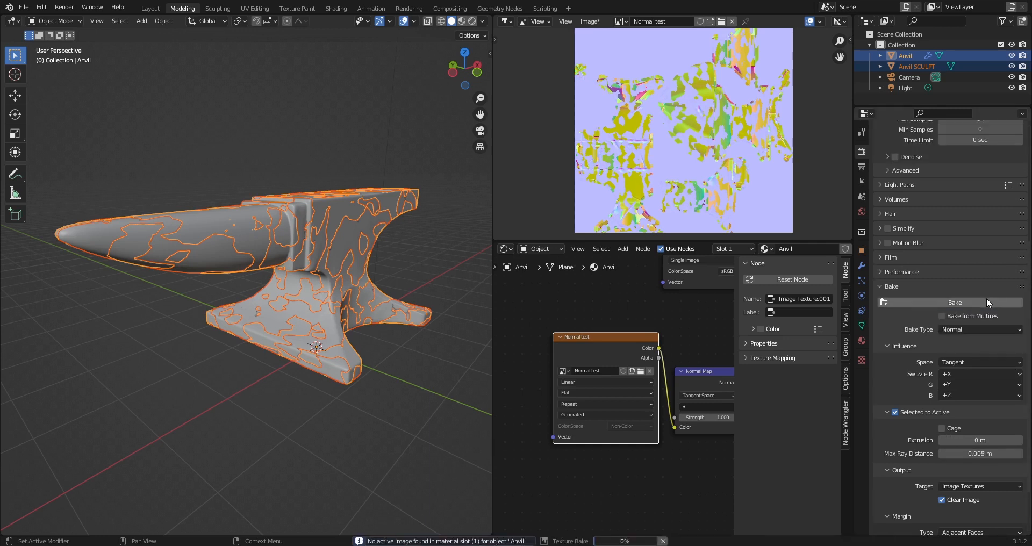
left_click(955, 302)
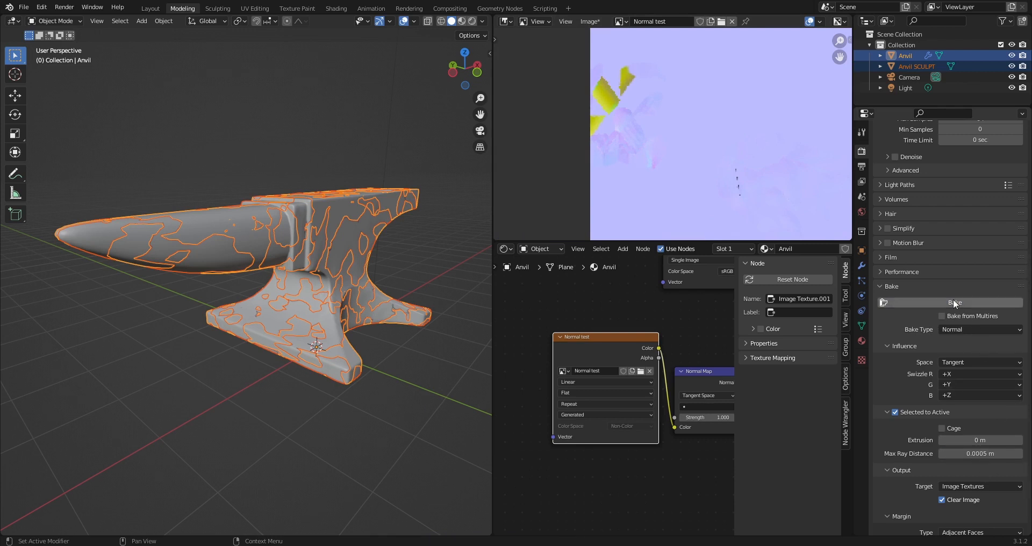
Step: Rebake, reduce Max Ray Distance further, and start another bake
left_click(954, 302)
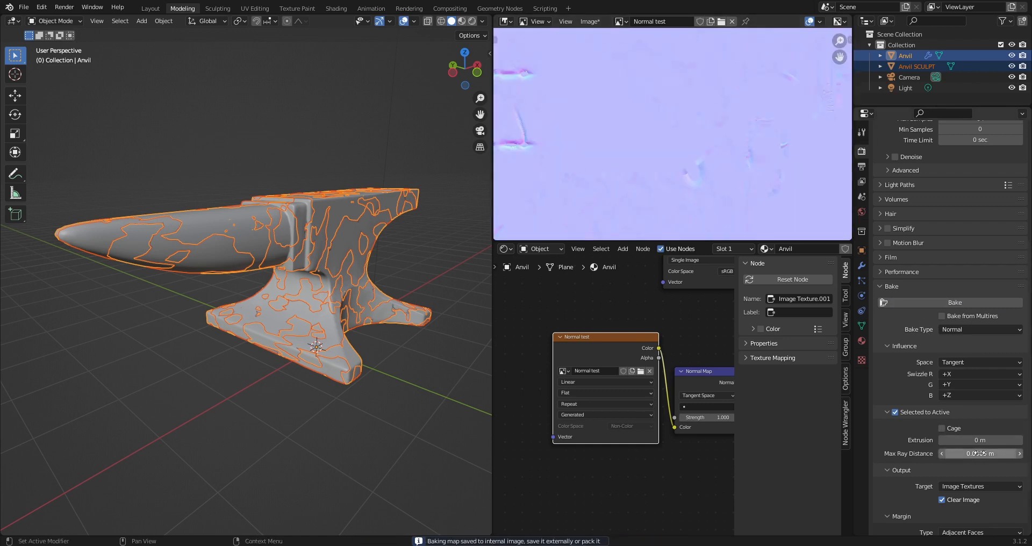
left_click(979, 453)
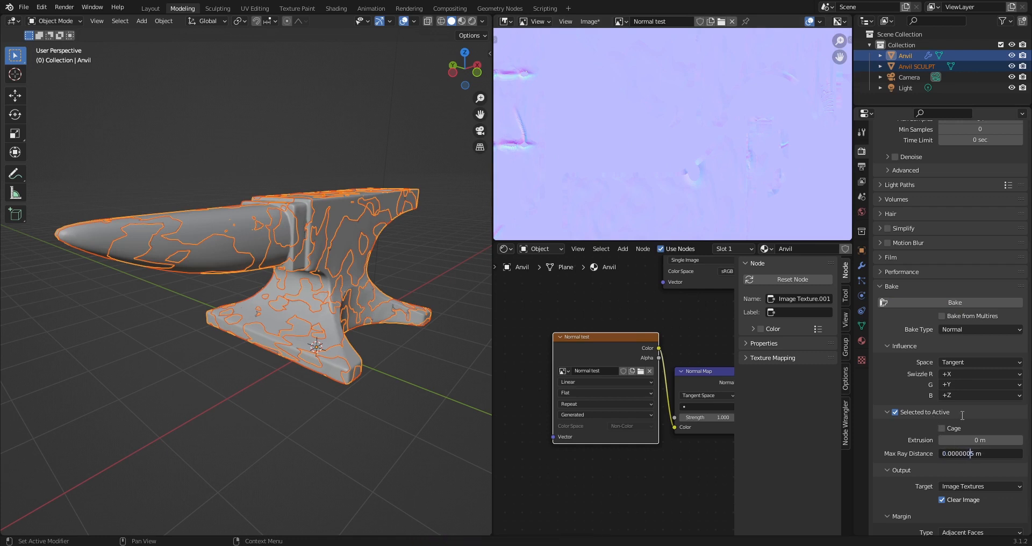
left_click(950, 302)
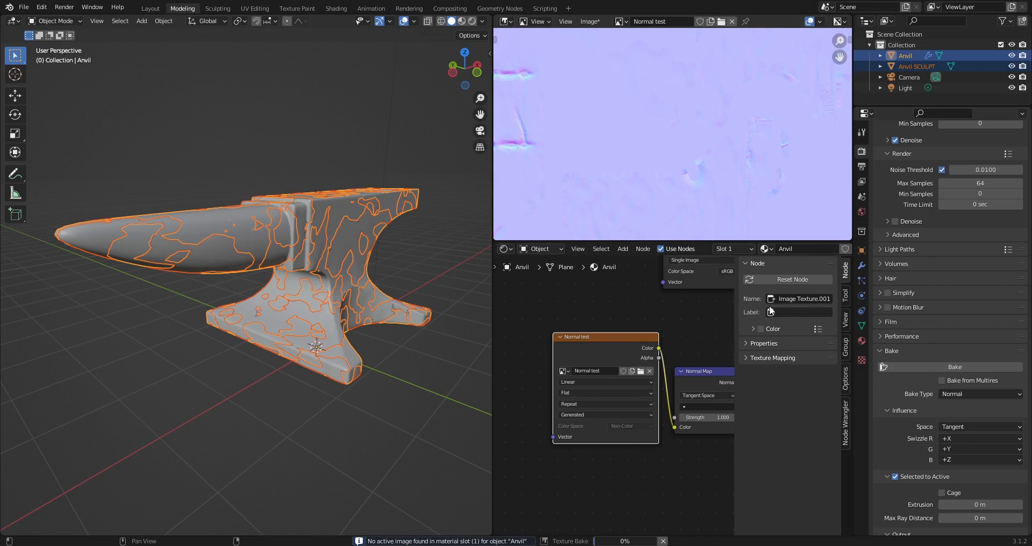
Step: Bake the Normal test image again with the tiny Max Ray Distance
left_click(953, 366)
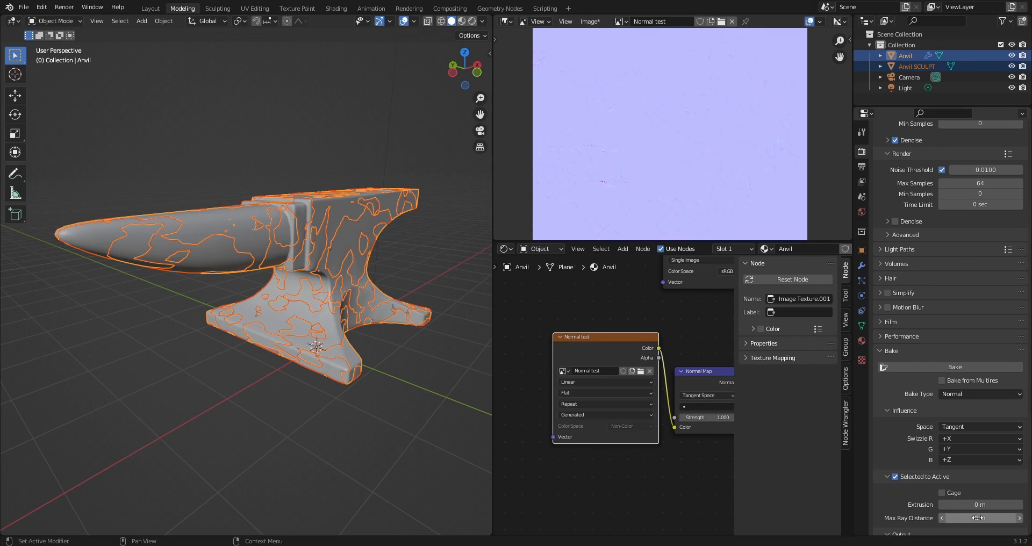
Step: Set Selected to Active Extrusion to 0.01 m and rebake
scroll("down", 3)
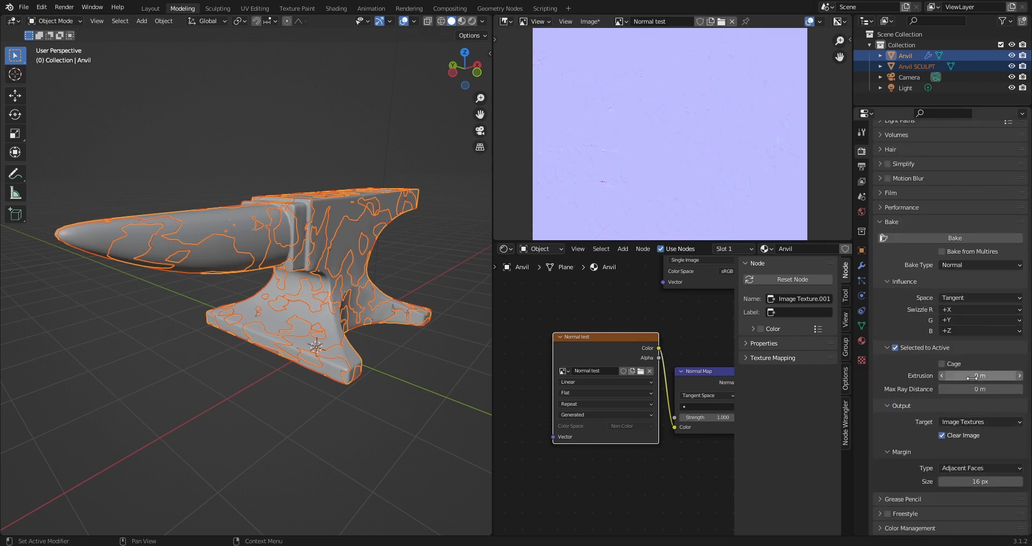
left_click(981, 389)
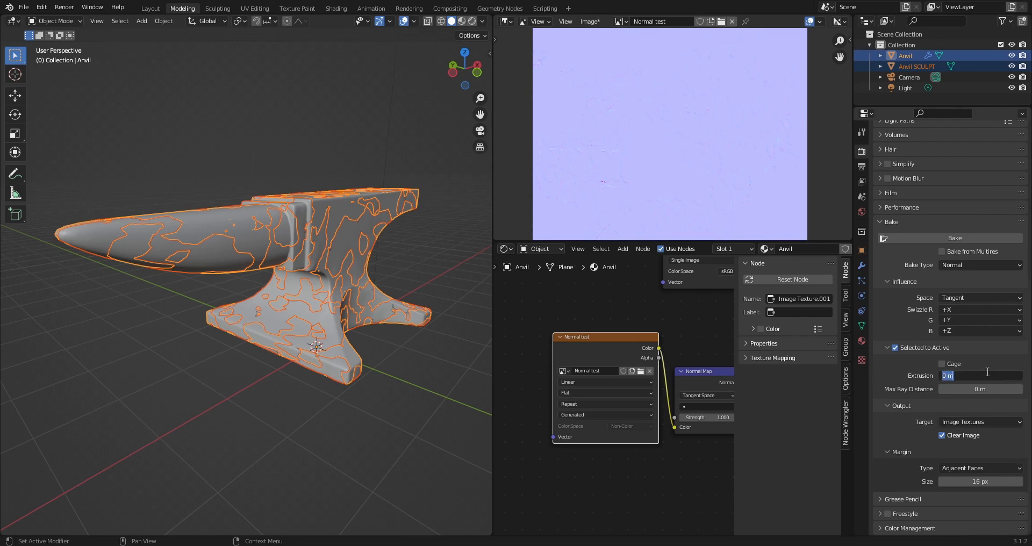
left_click(980, 376)
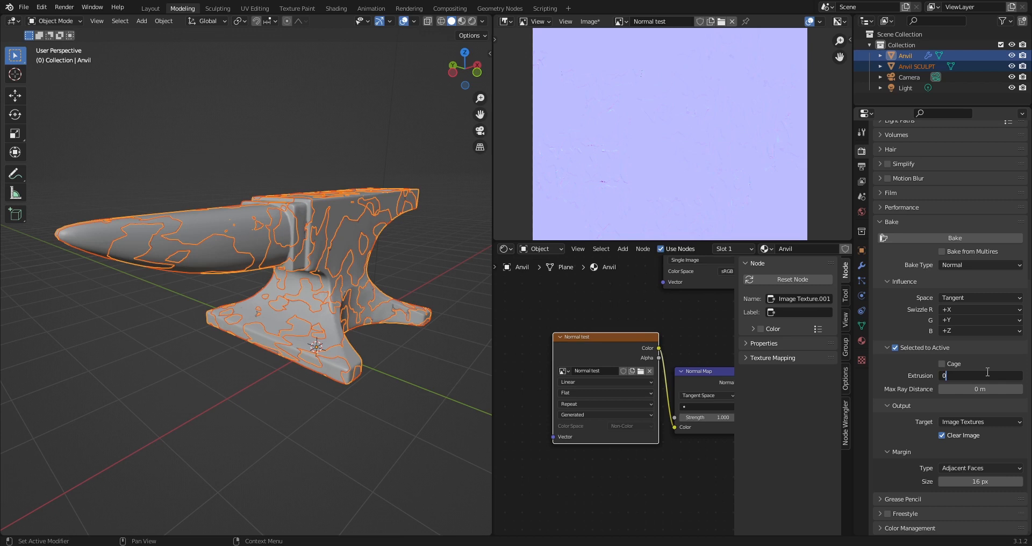
type("0.0")
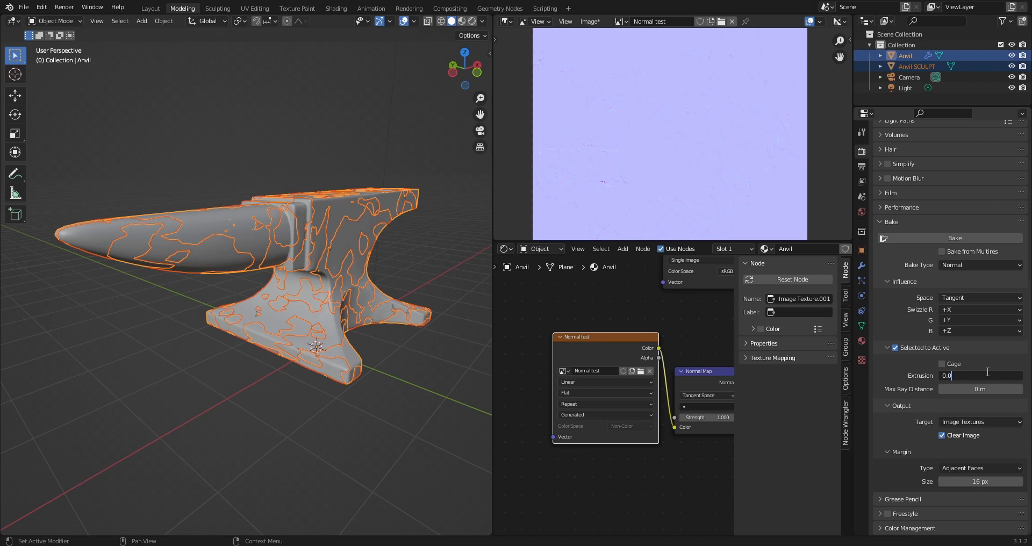
type("0.01 m")
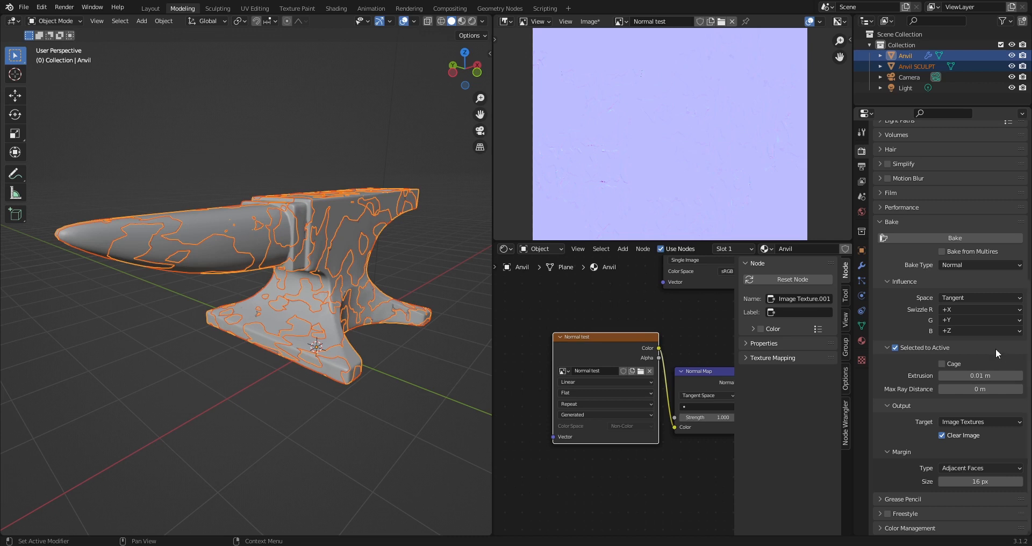
left_click(953, 237)
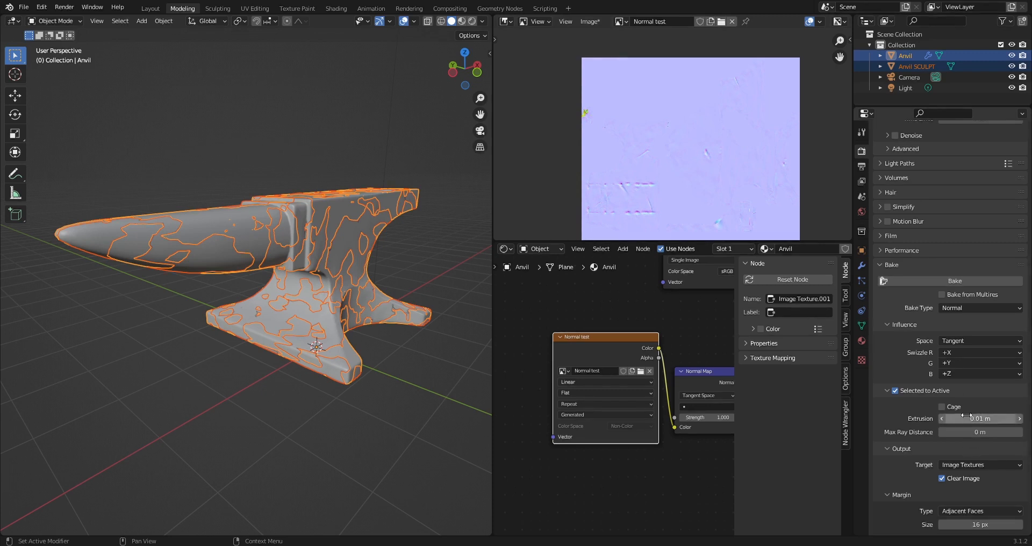
mouse_move(980, 418)
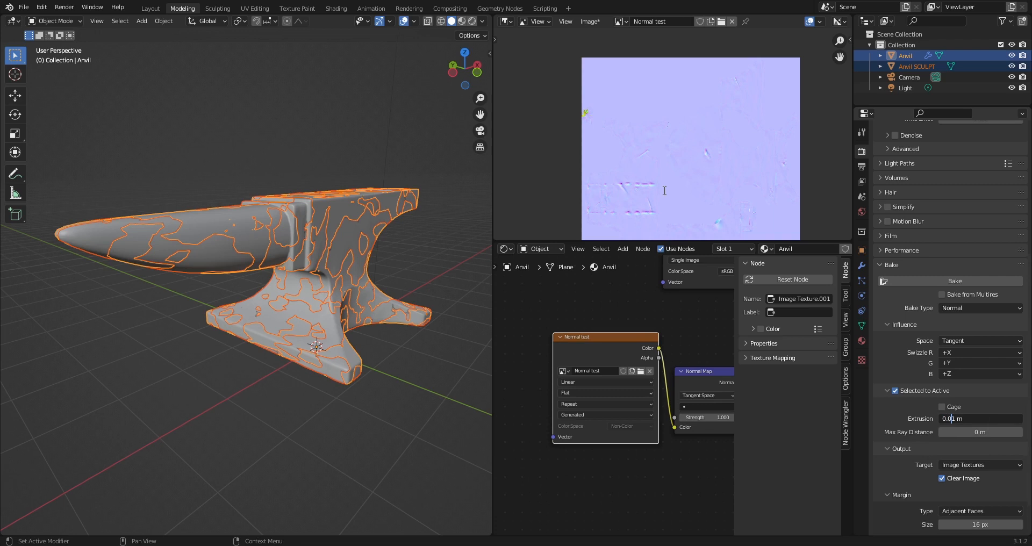
mouse_move(926, 281)
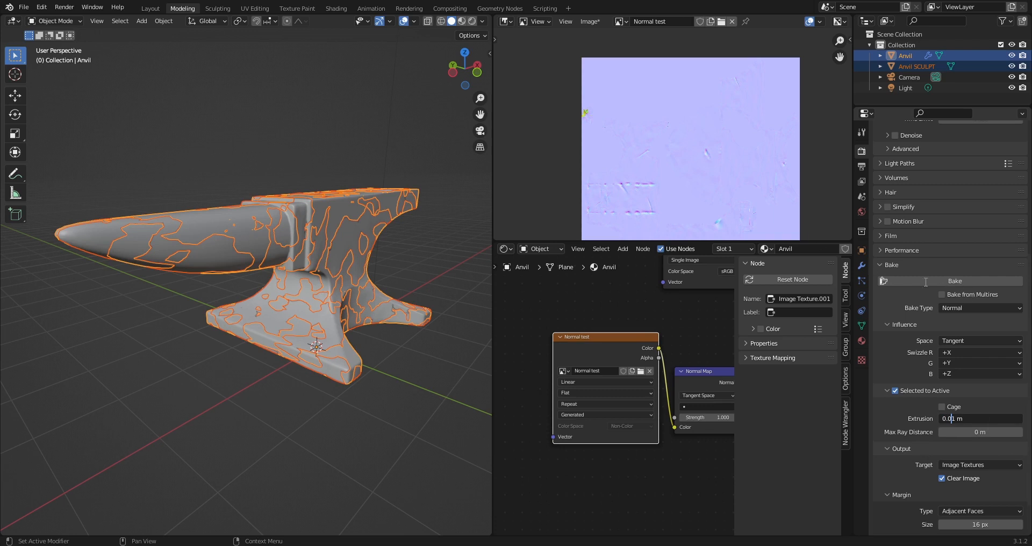
mouse_move(779, 184)
type("05")
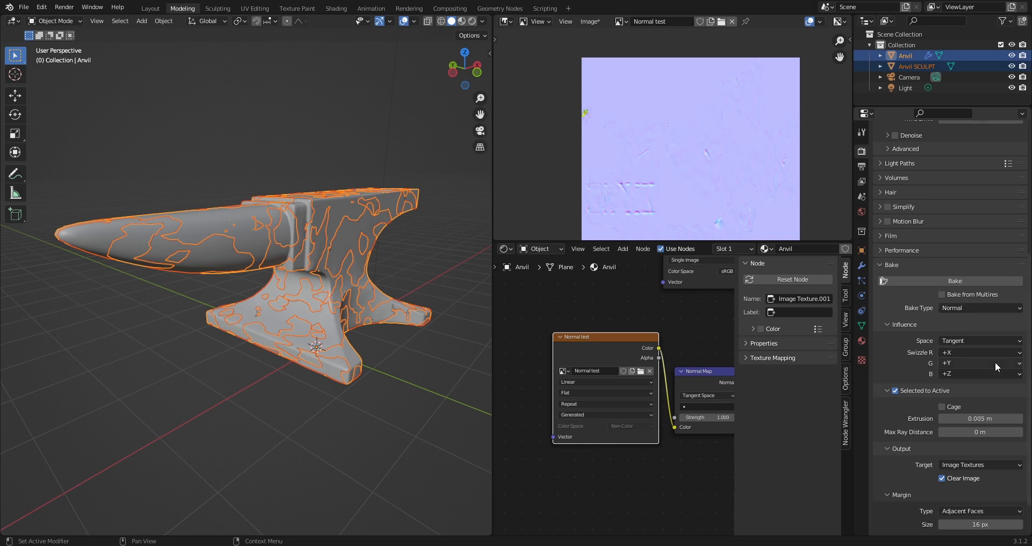
Step: Raise Extrusion to 0.025 m and rebake the Normal test map
left_click(954, 281)
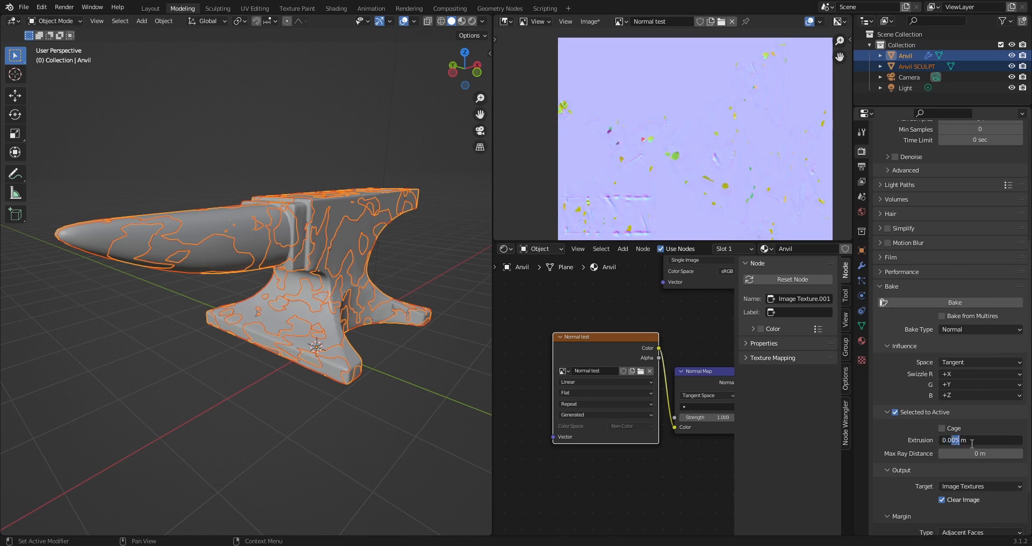
type("0.02")
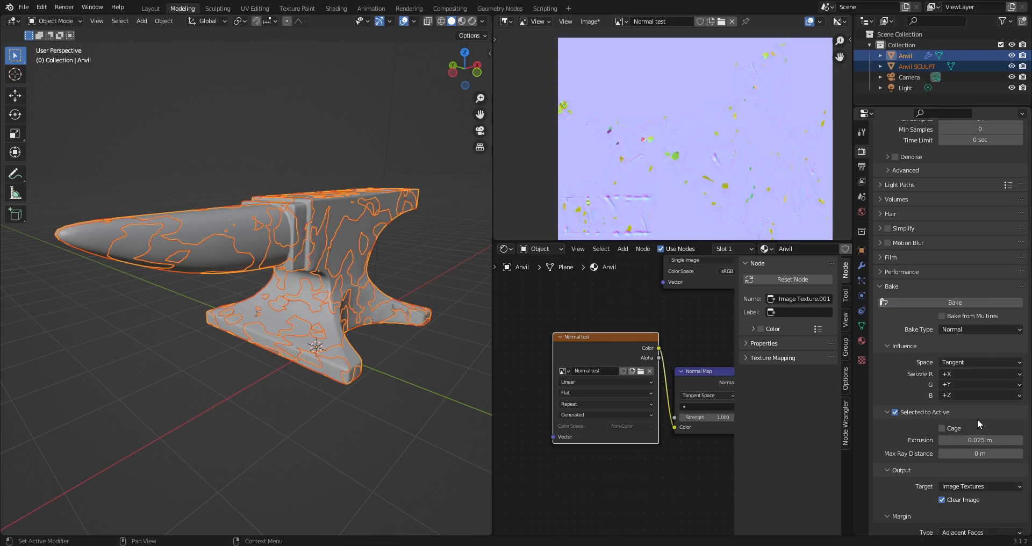
left_click(953, 302)
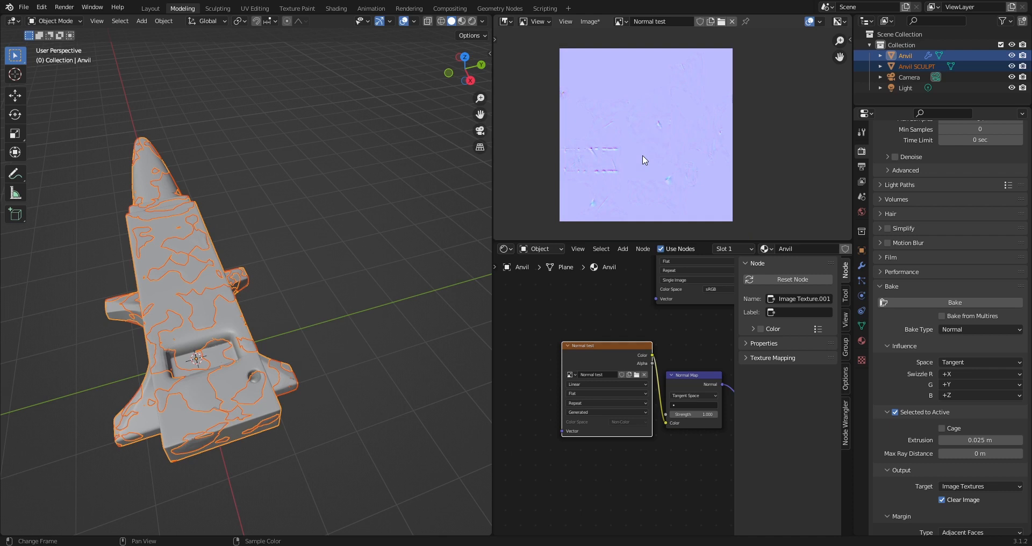
Step: Switch to Render Properties to reach the render Max Samples setting
left_click(916, 66)
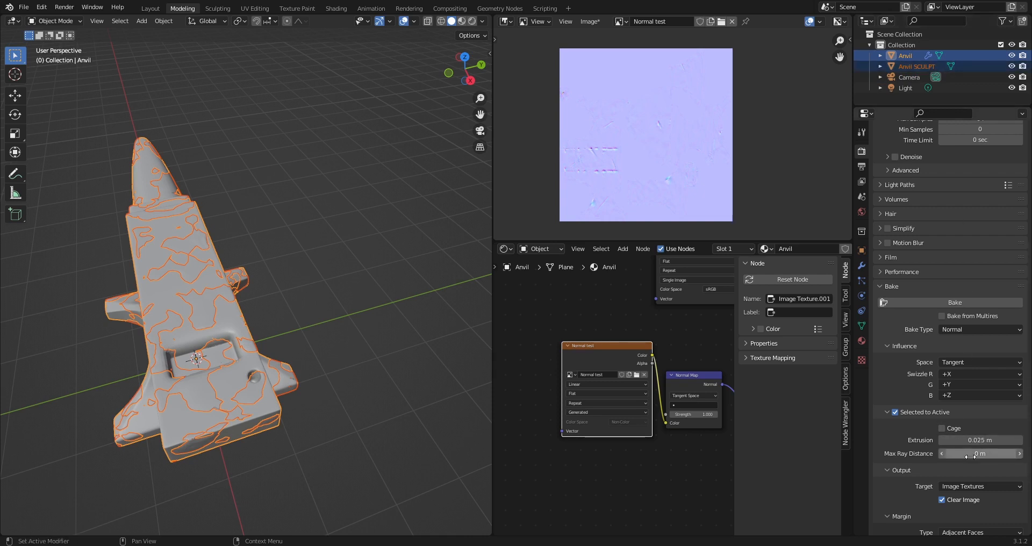
mouse_move(980, 453)
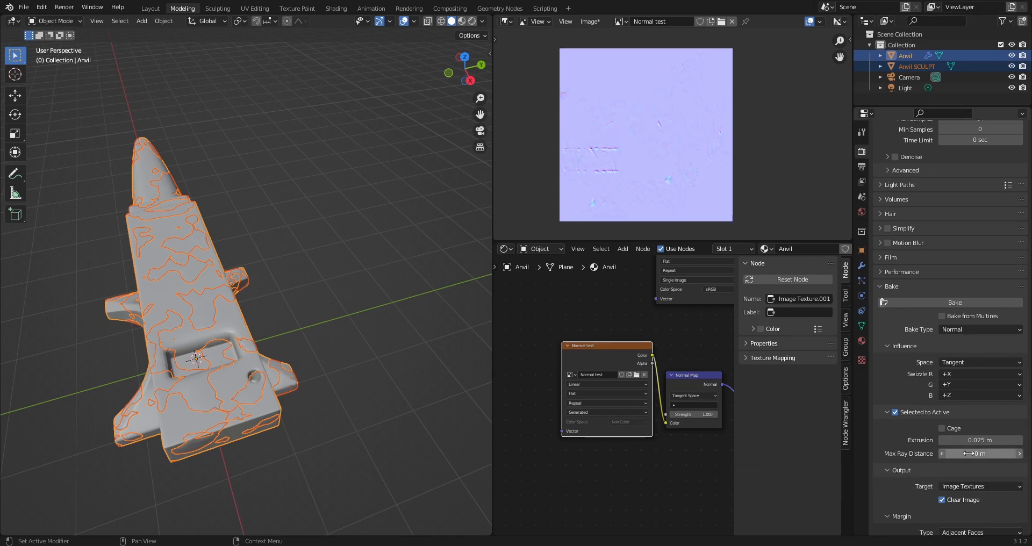
mouse_move(979, 453)
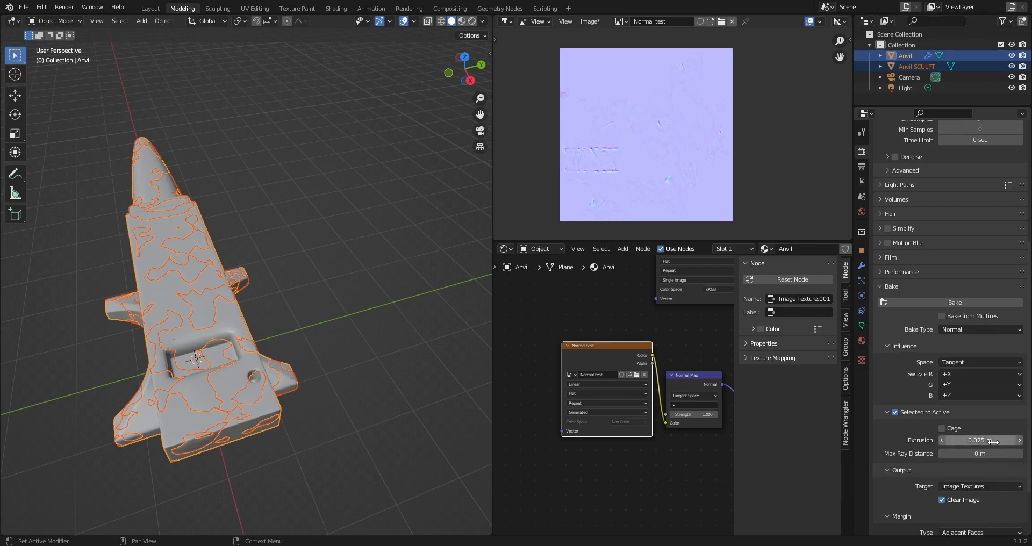
mouse_move(980, 440)
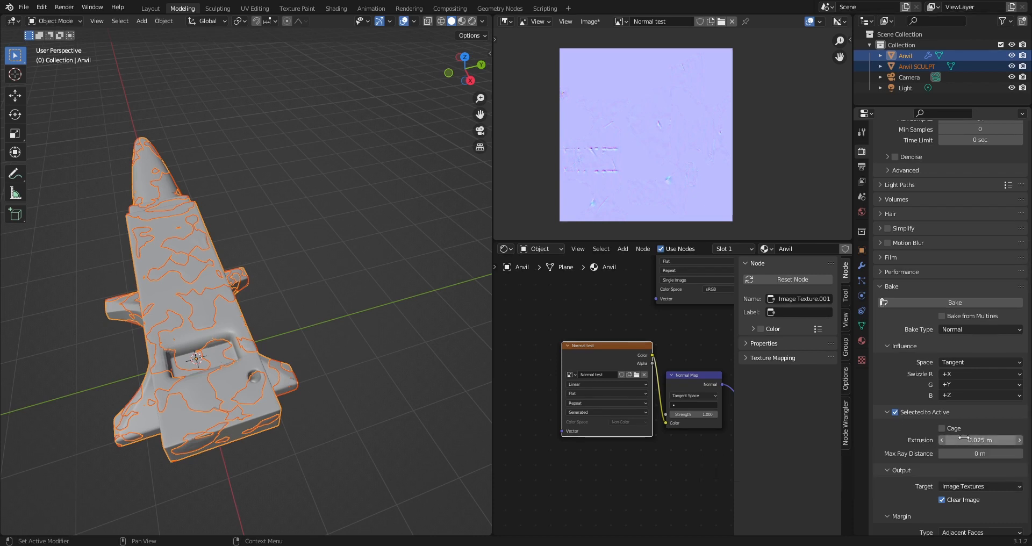
mouse_move(979, 440)
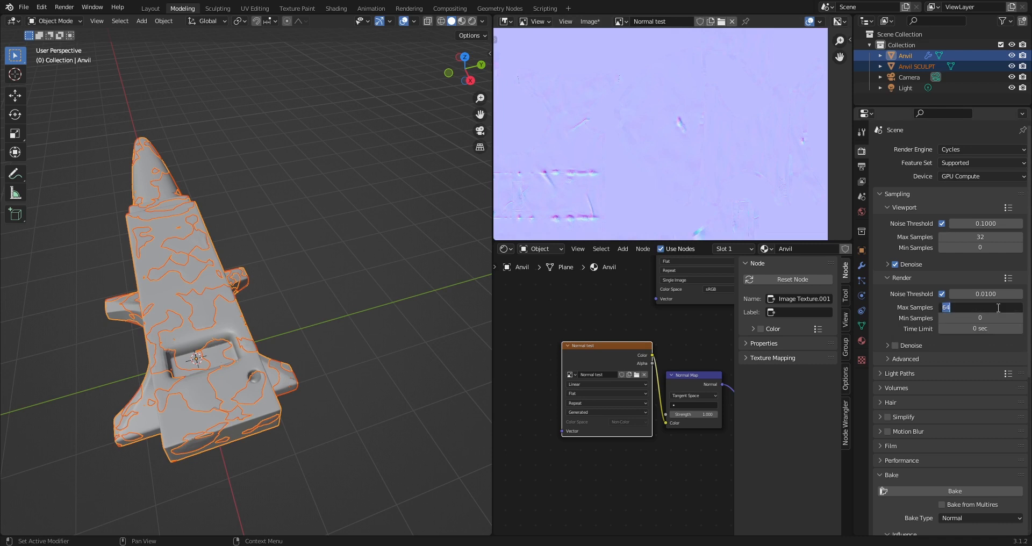
Step: Set render Max Samples to 4096 and scroll back down to the Bake panel
type("409")
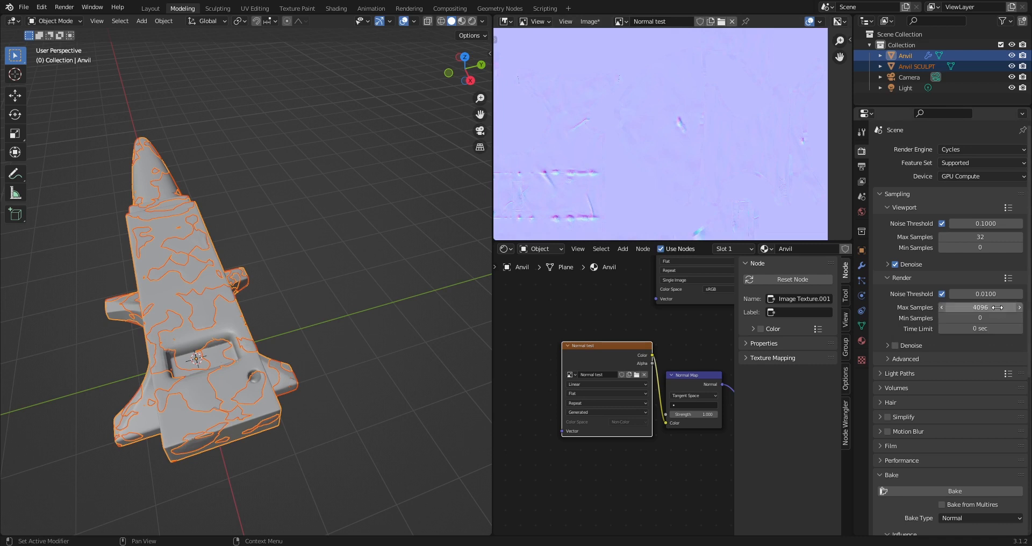
scroll("down", 3)
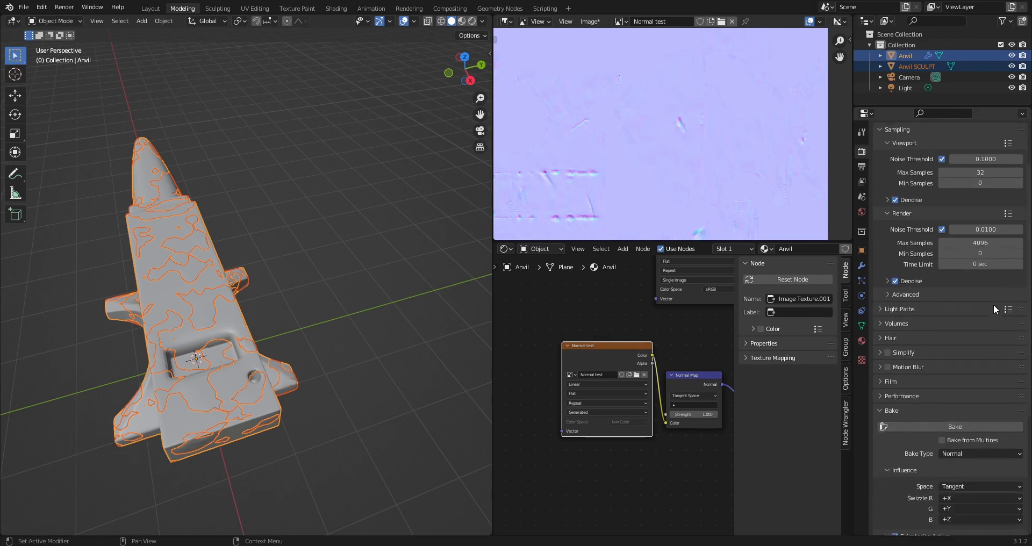
scroll("down", 3)
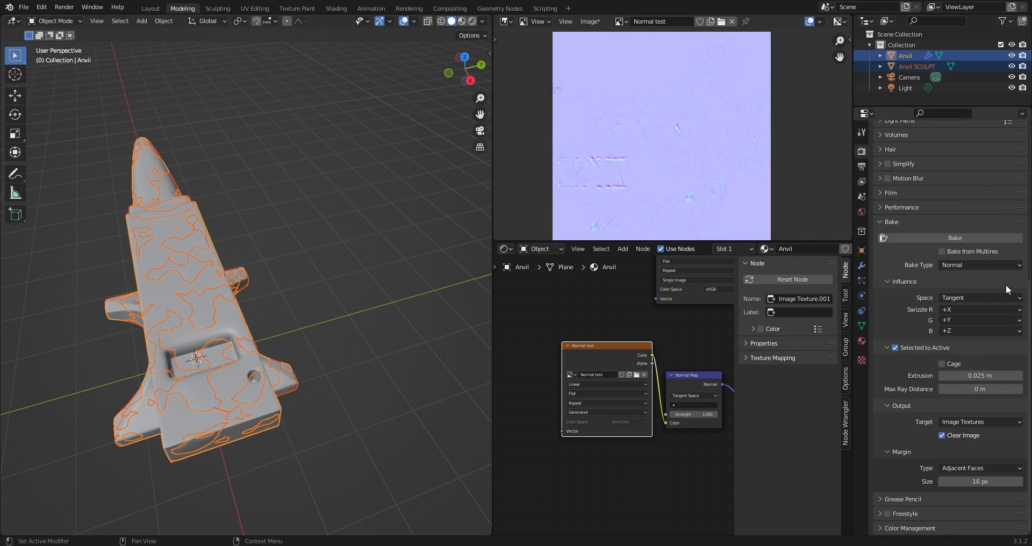
mouse_move(991, 277)
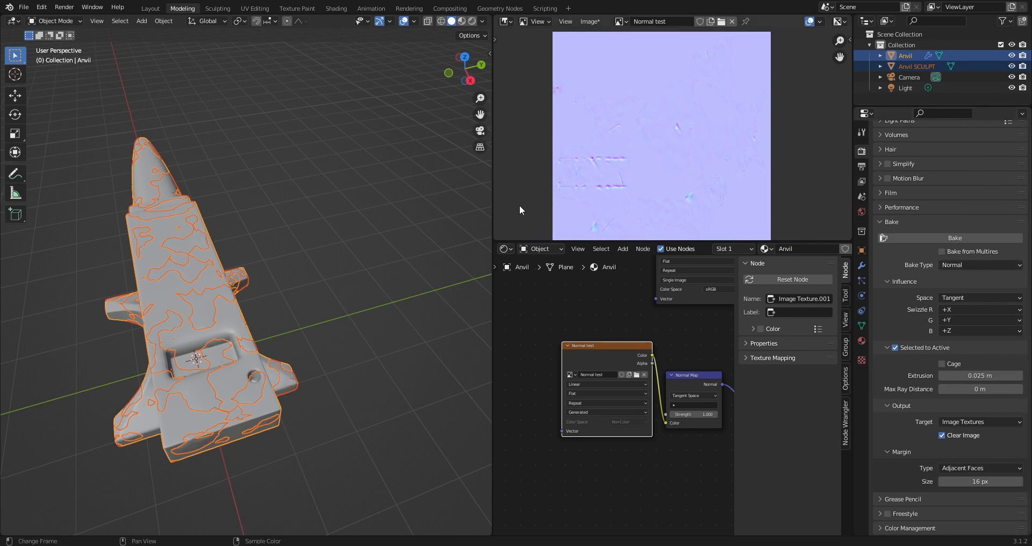
mouse_move(719, 157)
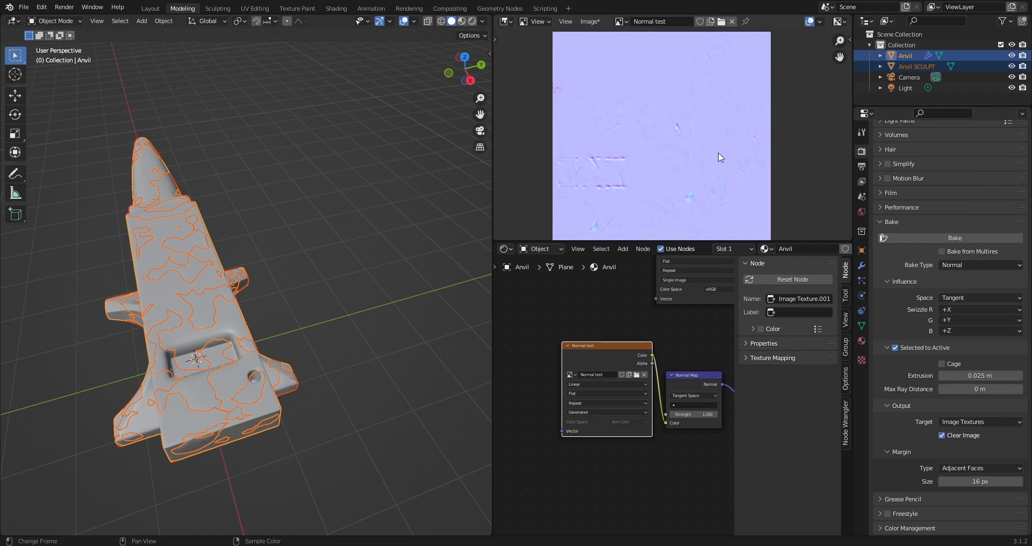